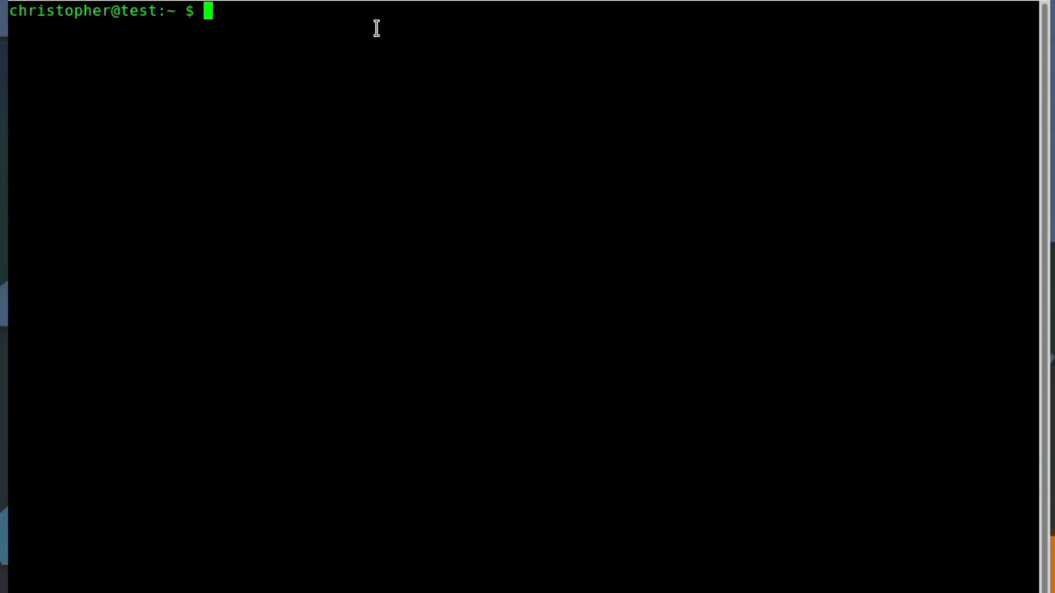
- Enter 'doas pkg install runit-faster' to install the runit-faster package
text(doas)
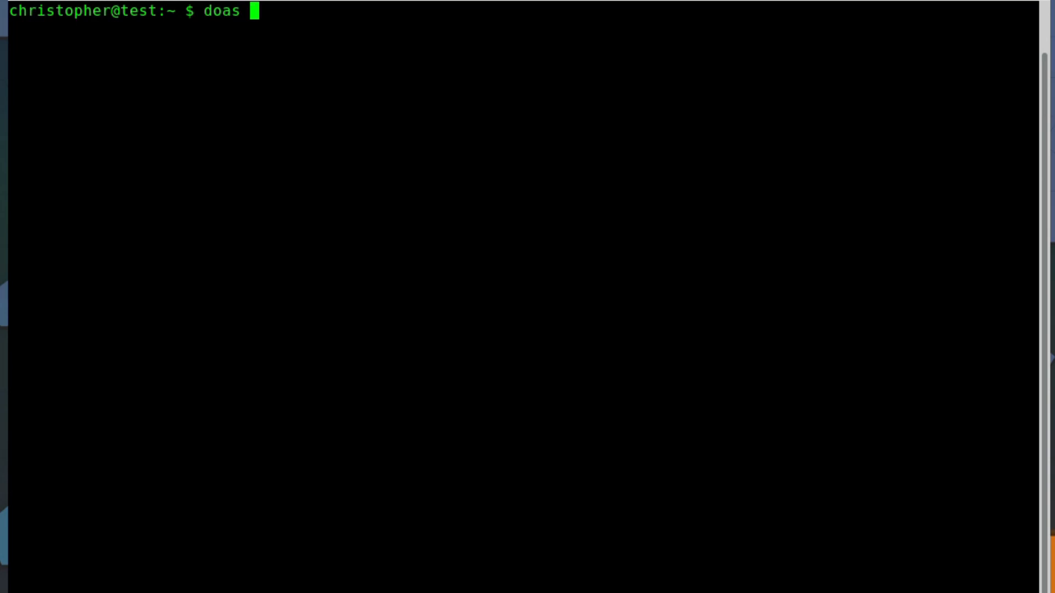
text(pkg insta)
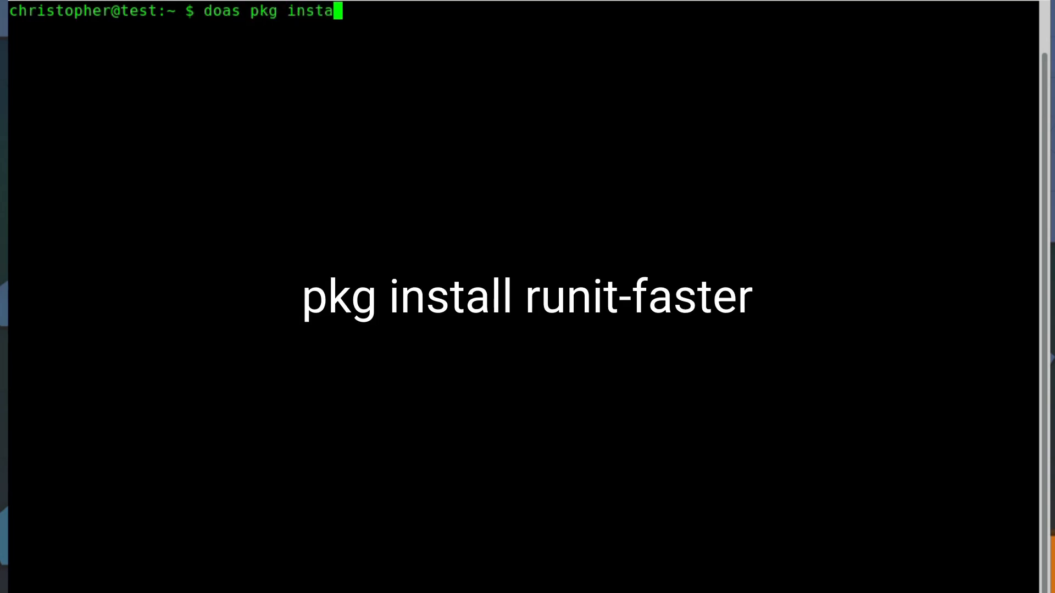
text(ll runit)
text(doa)
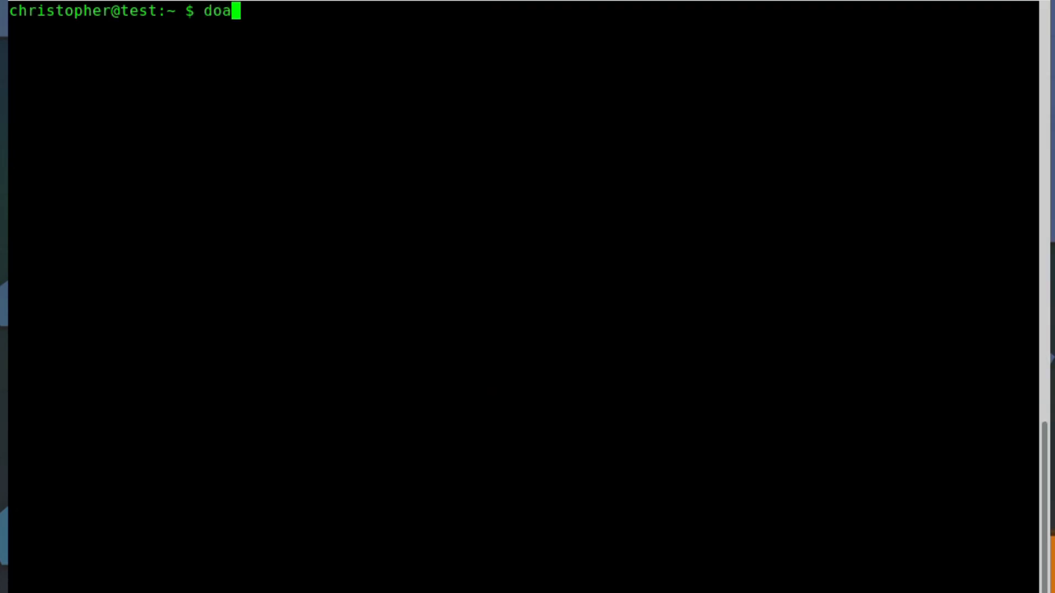
- Set runsvdir_enable="YES" with doas sysrc so runsvdir starts at boot
text(s)
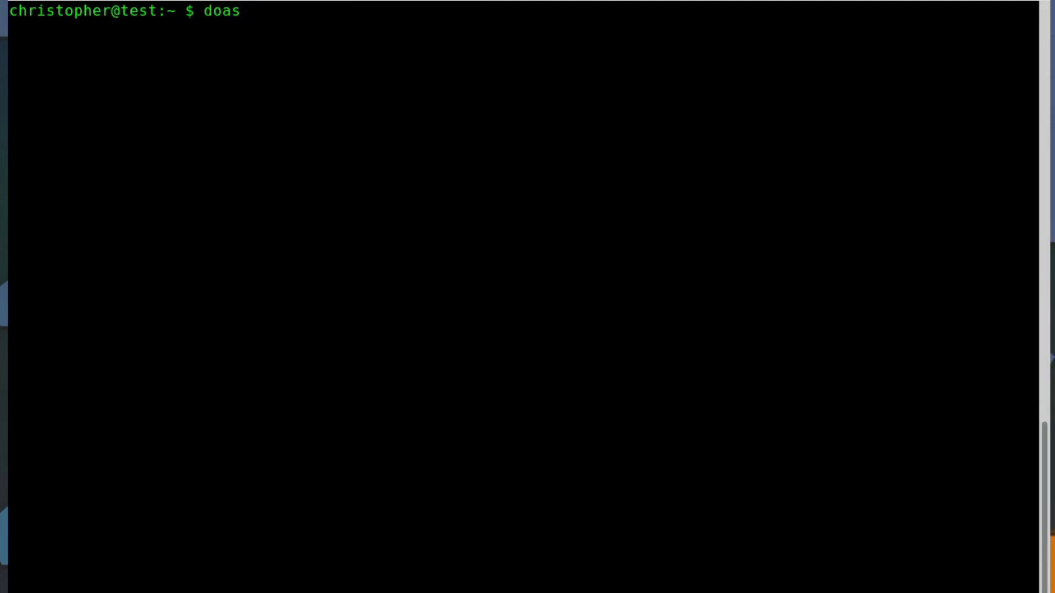
text(sysrc)
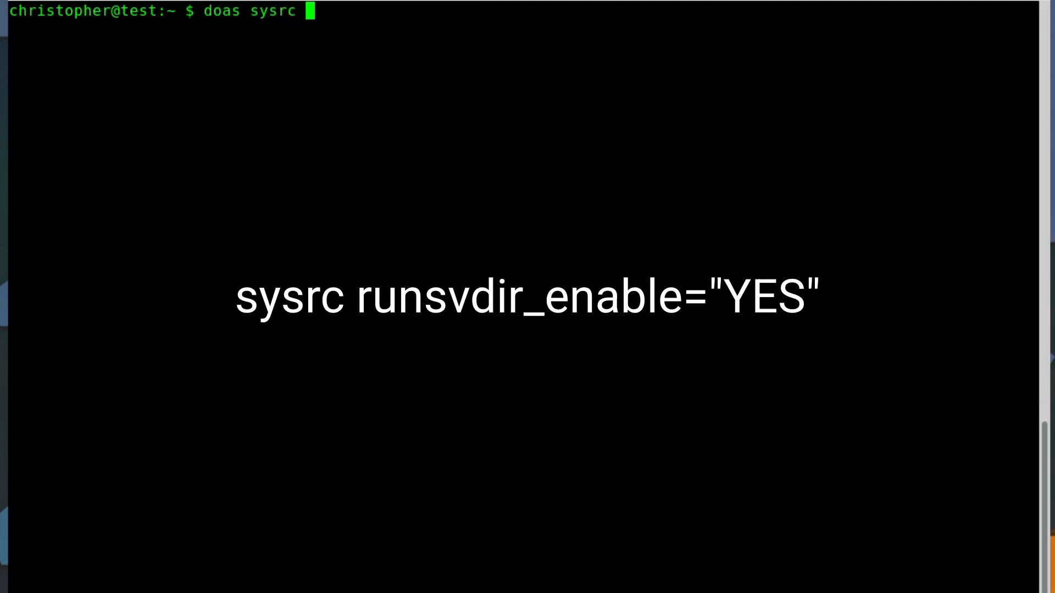
text(runsvdir)
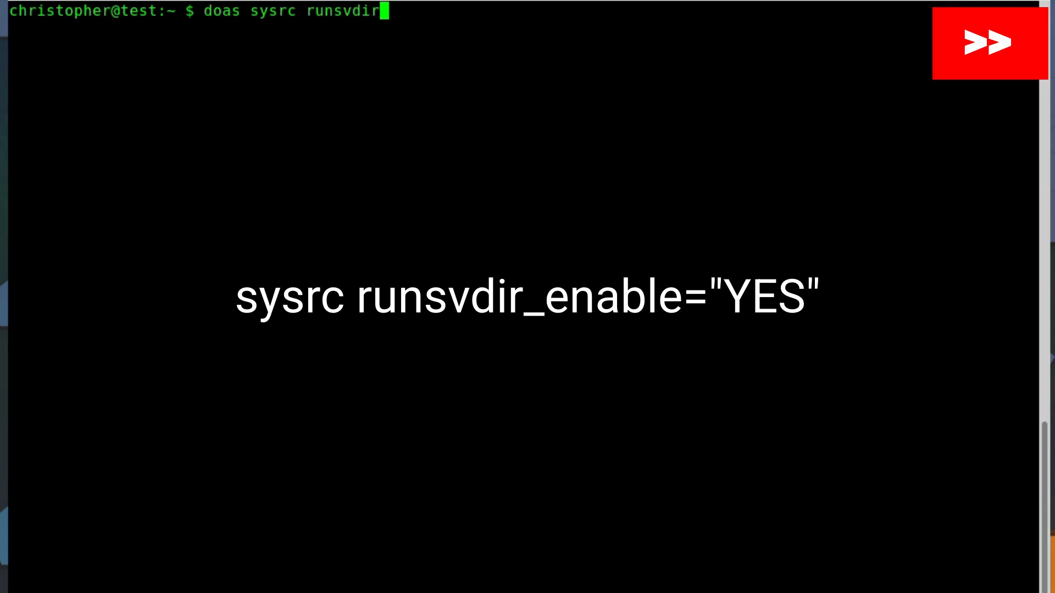
text(_enable="YE)
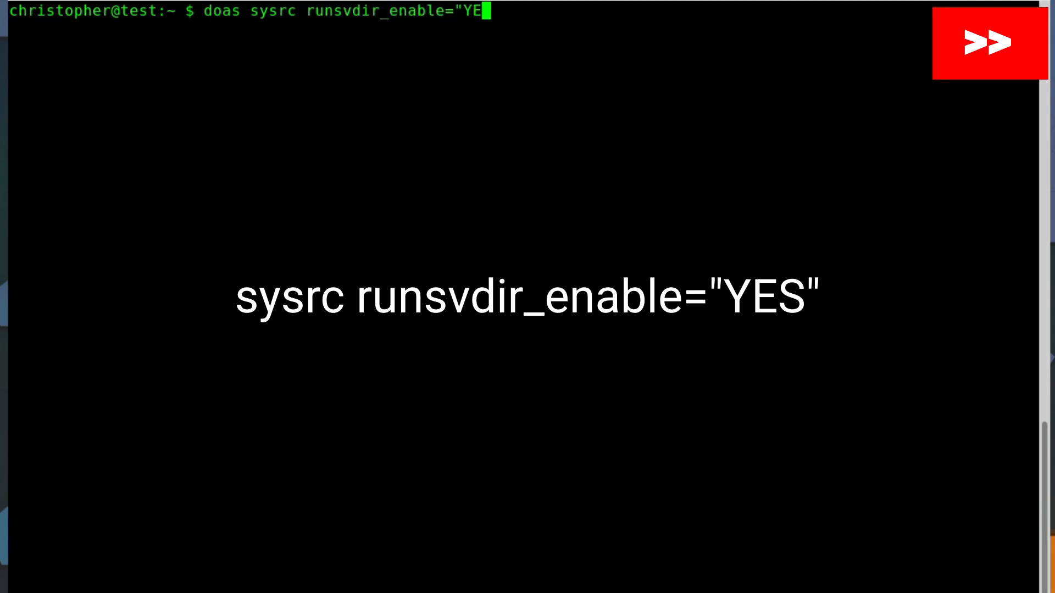
key(Return)
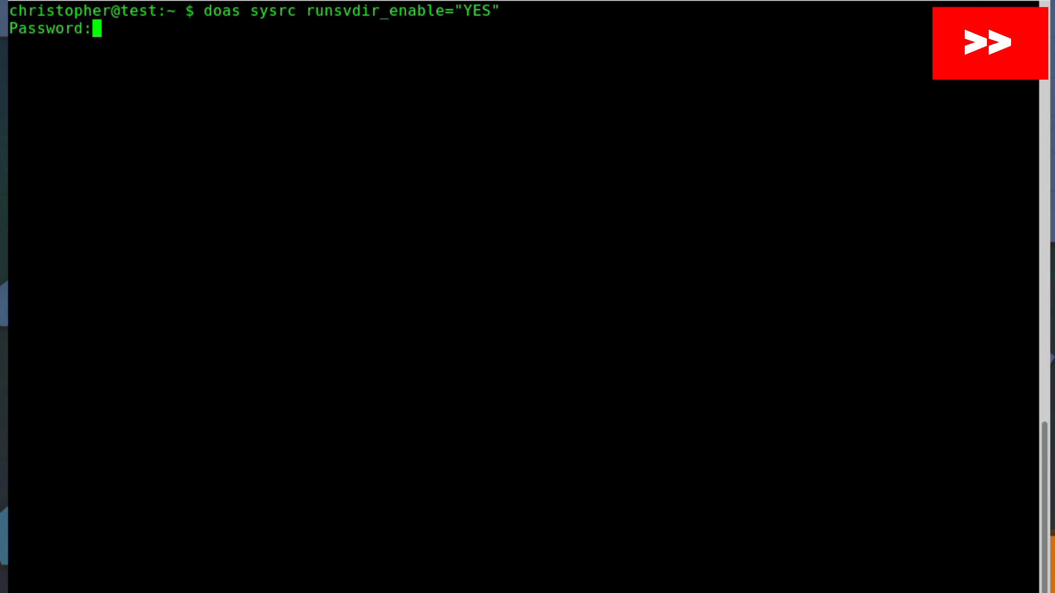
- Start the runsvdir service now with doas service, then begin a doas edit command
text(doas servic)
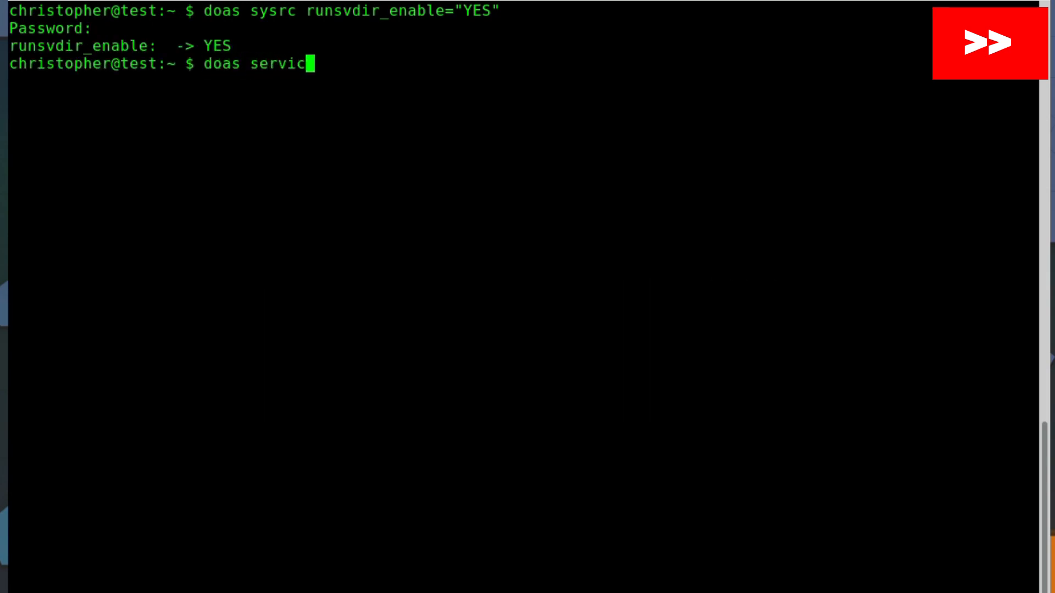
text(e runsvdir sta)
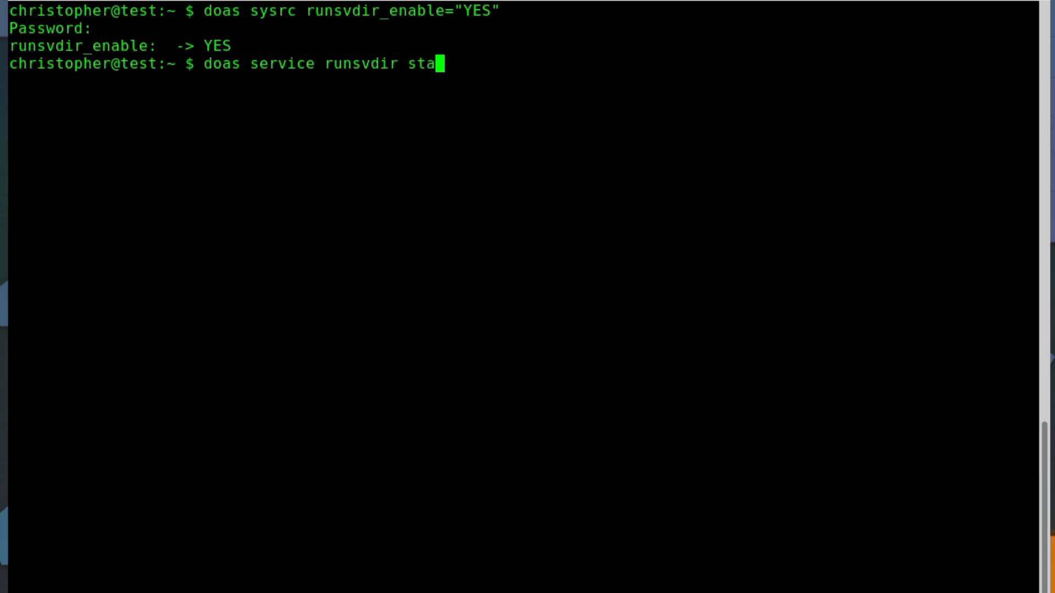
key(Return)
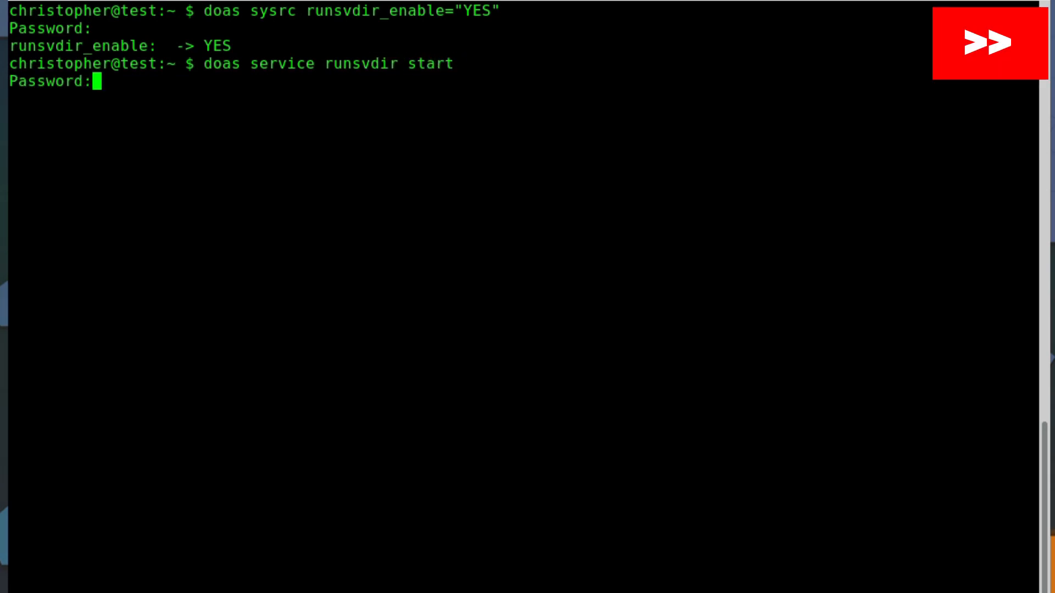
text(doas edit)
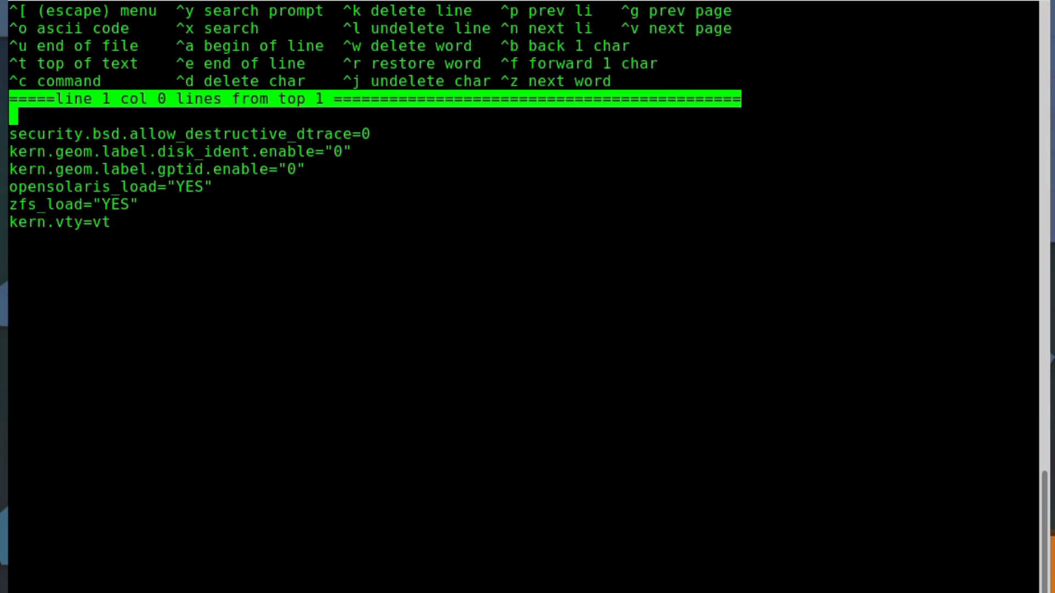
- Write init_path="/usr/local/sbin/runit-init:/rescue/init" as the first line of /boot/loader.conf
text(init)
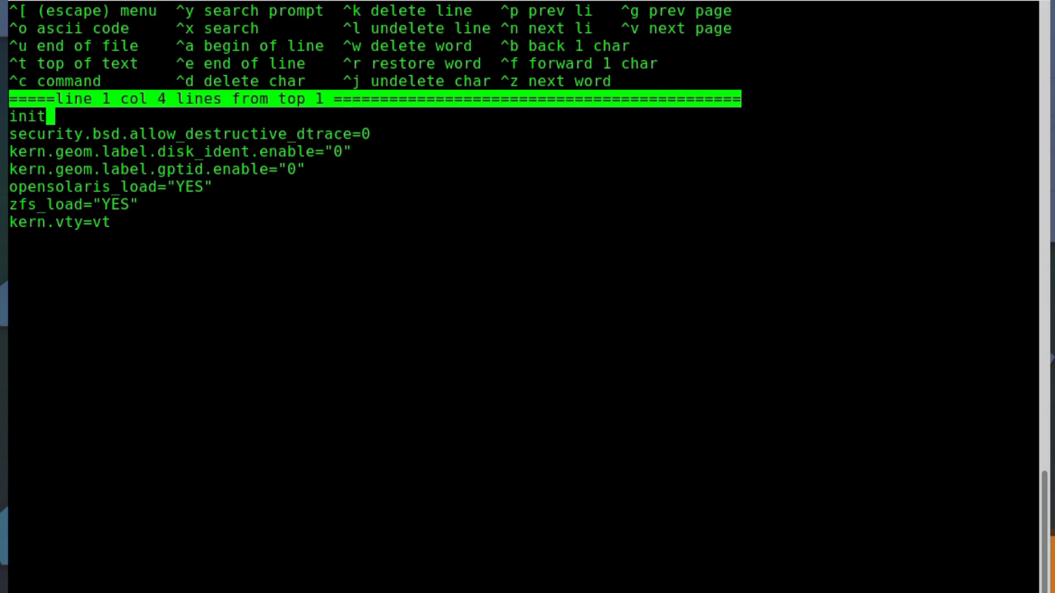
text(_path)
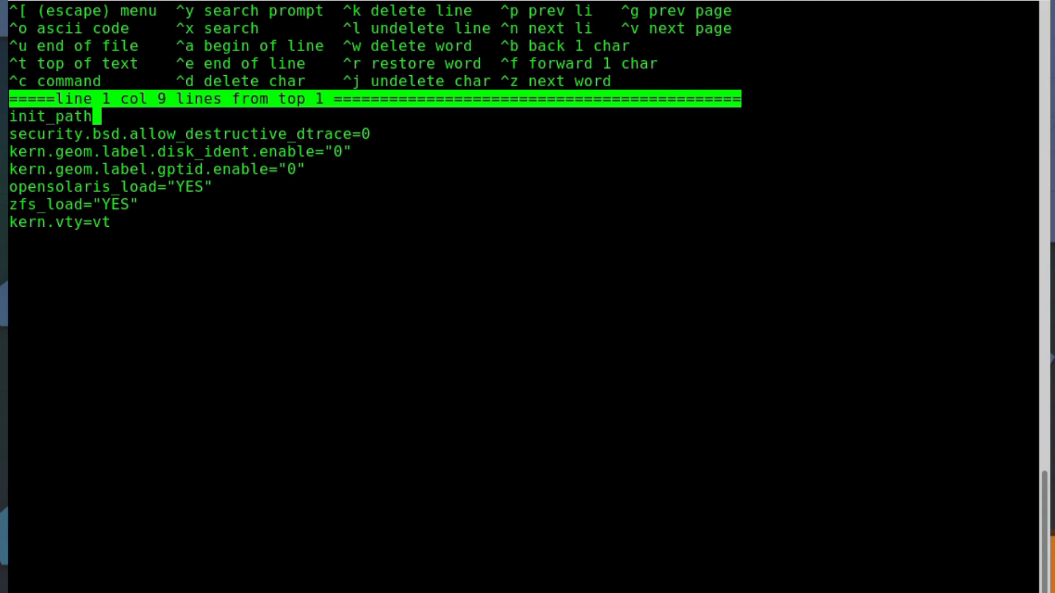
text(=")
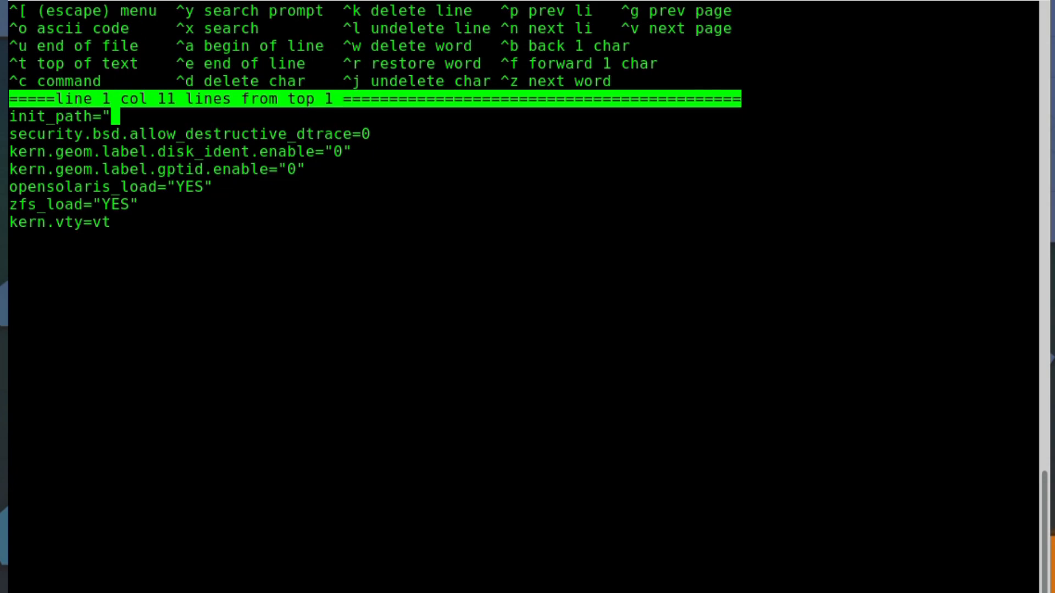
text(/usr/)
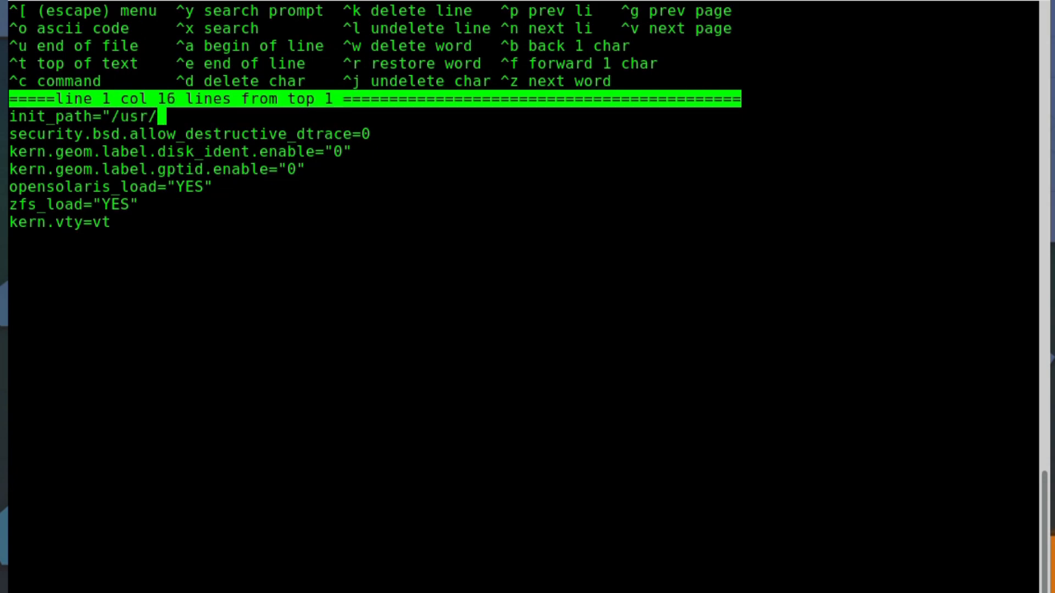
text(local/)
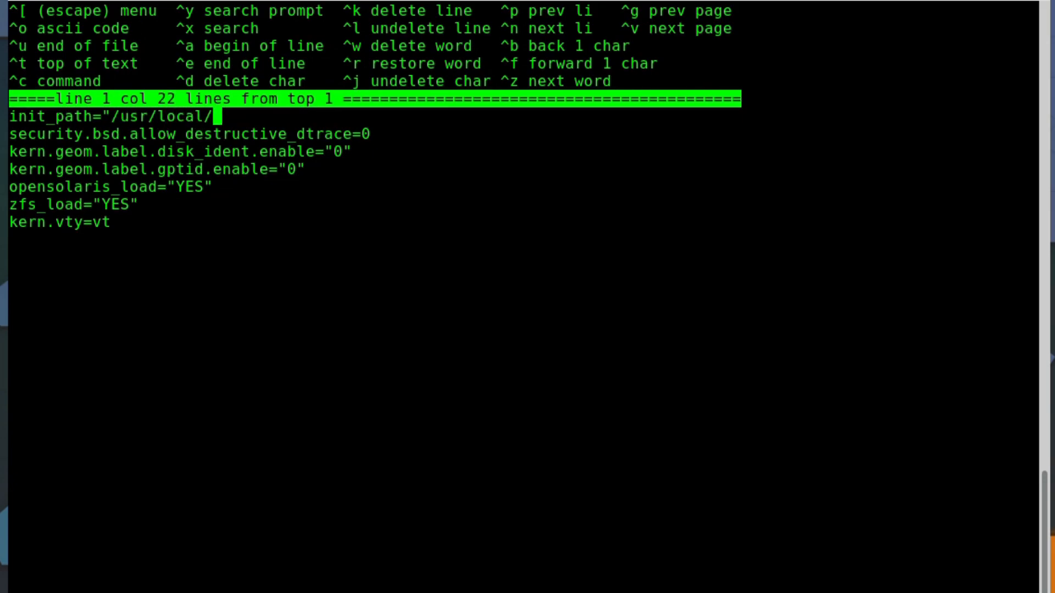
text(sbin)
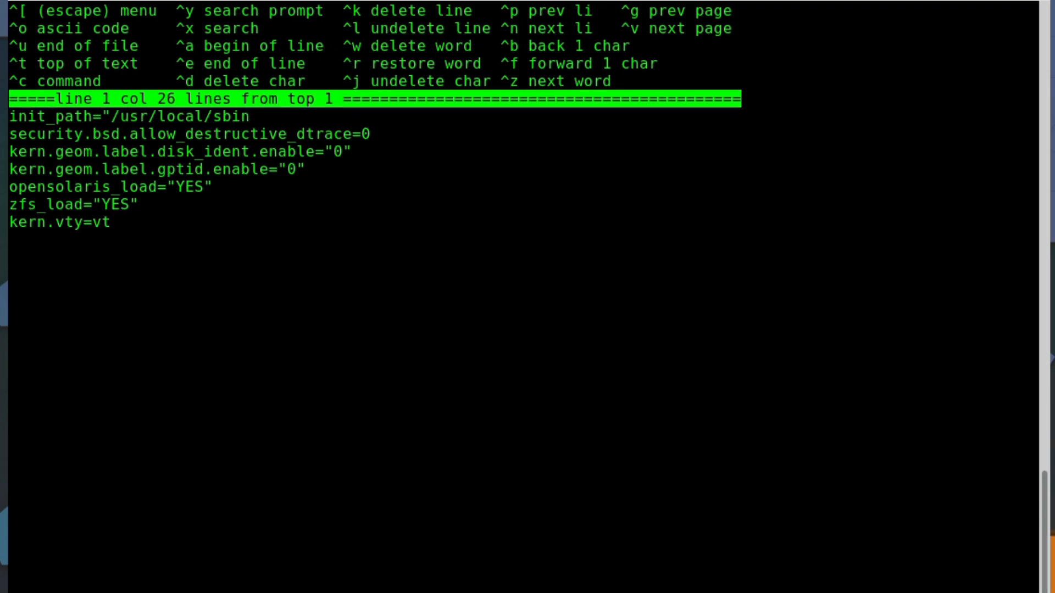
text(/runit)
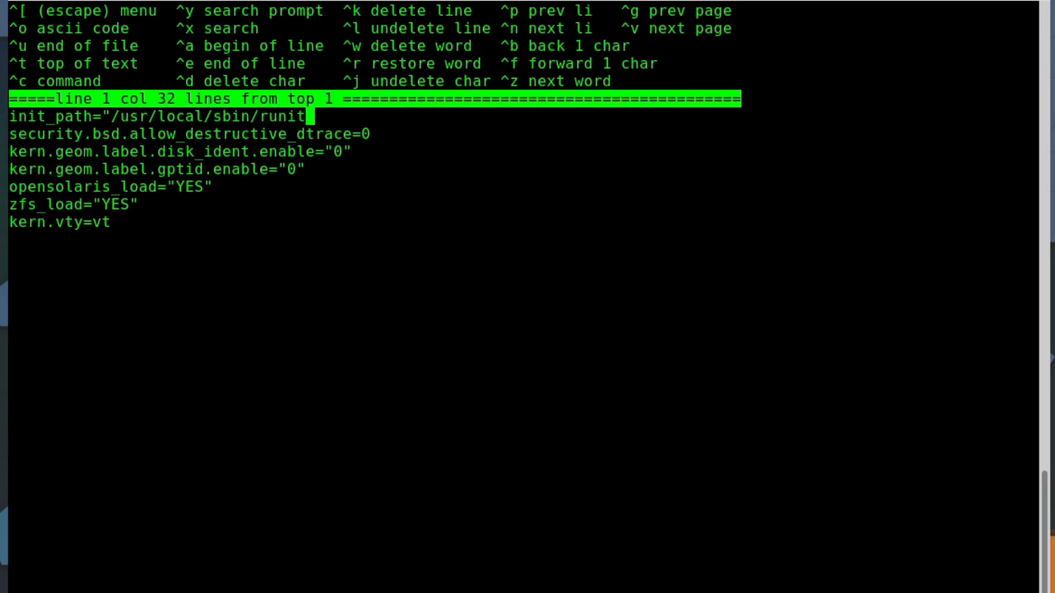
text(-init)
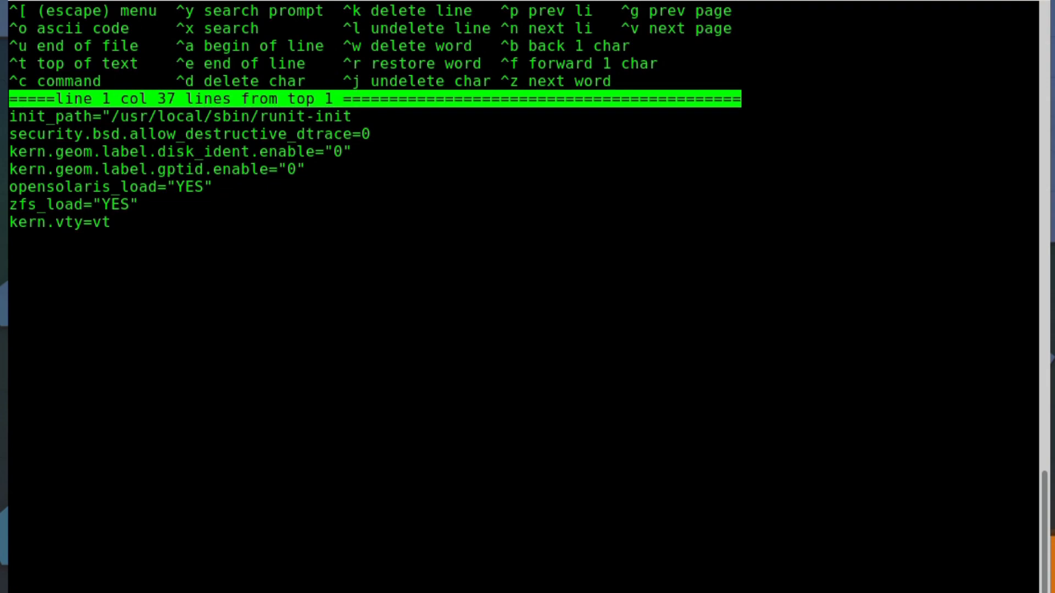
text(:/resc)
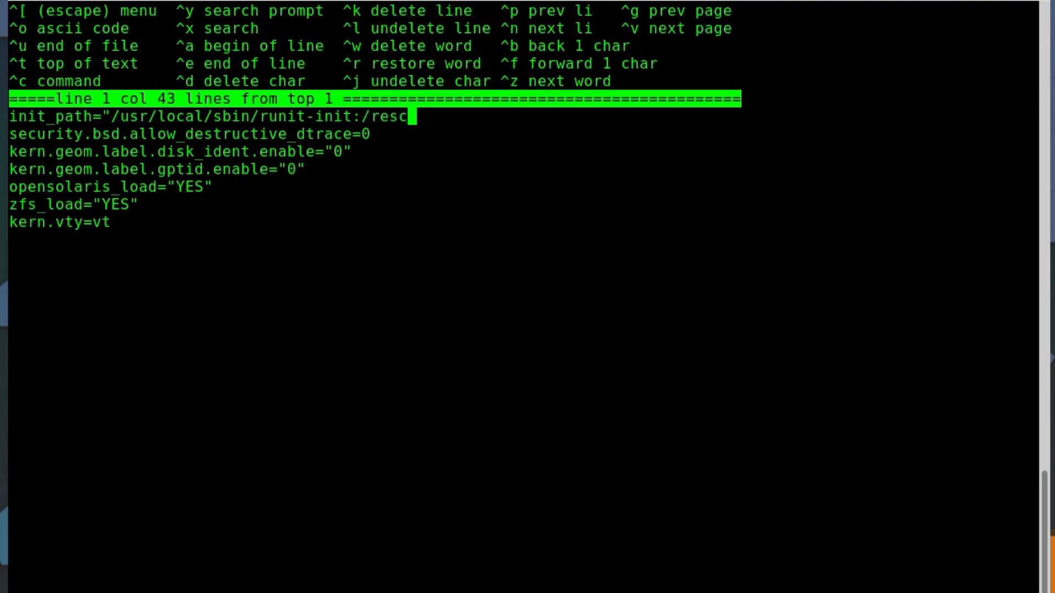
text(ue/init)
text(su)
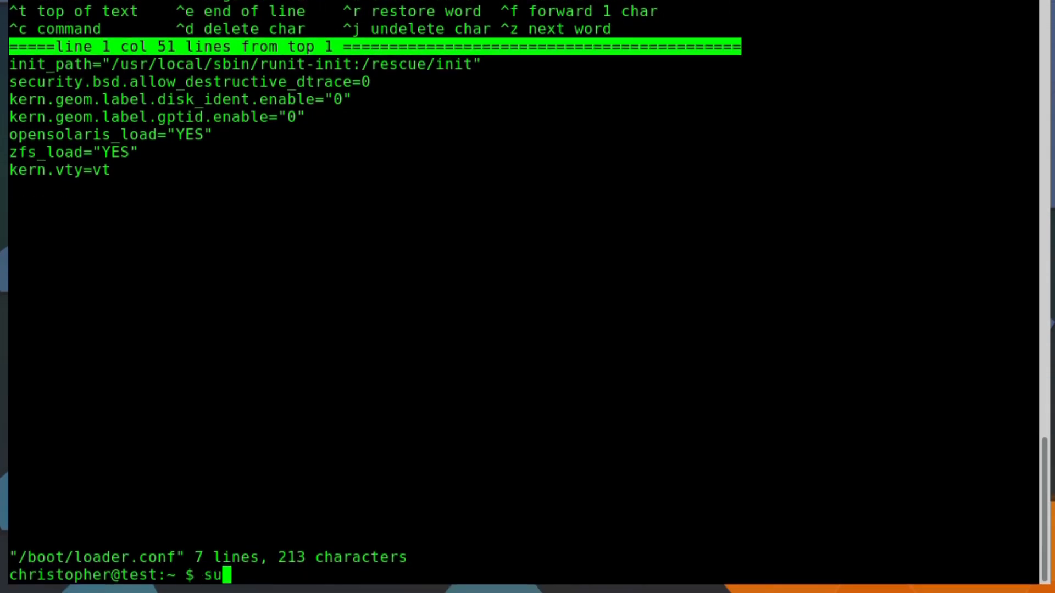
- Switch to a root shell with su and its password
key(Return)
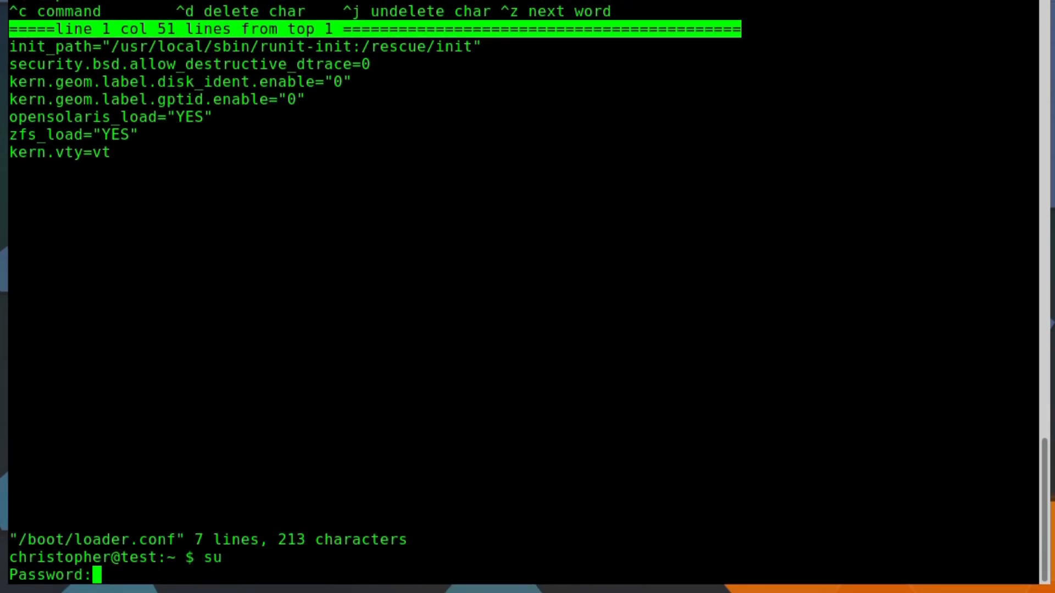
key(Return)
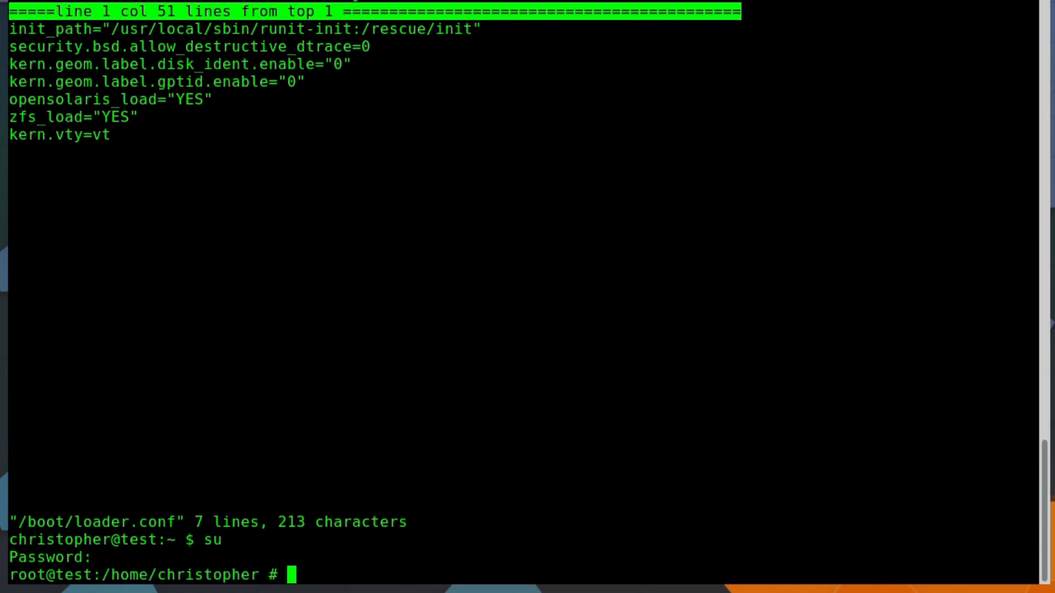
- Symlink /usr/local/etc/sv/devd into runit's default runsvdir service set
text(ln -s)
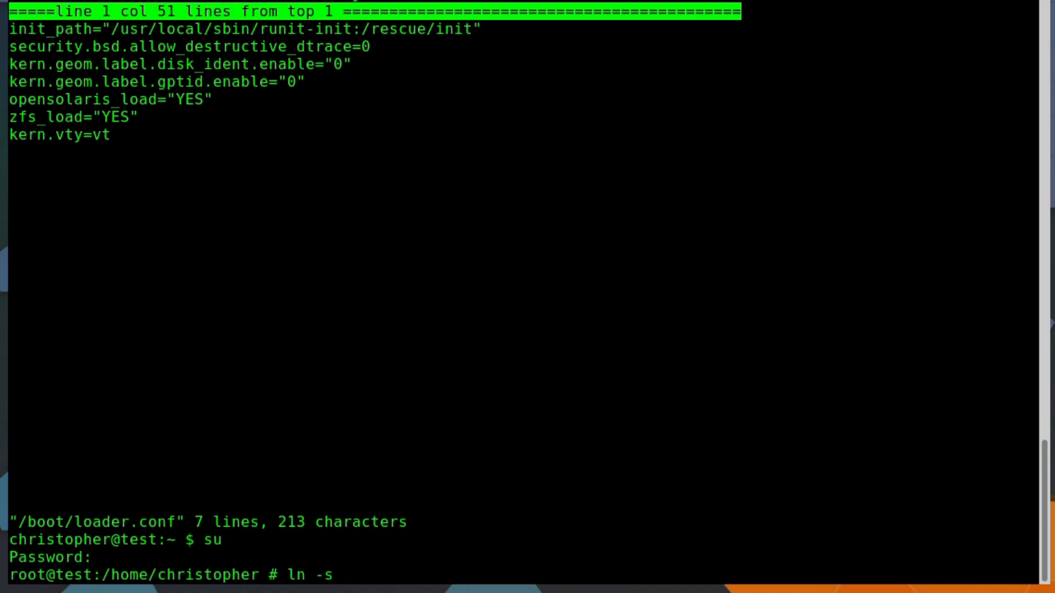
text(/usr)
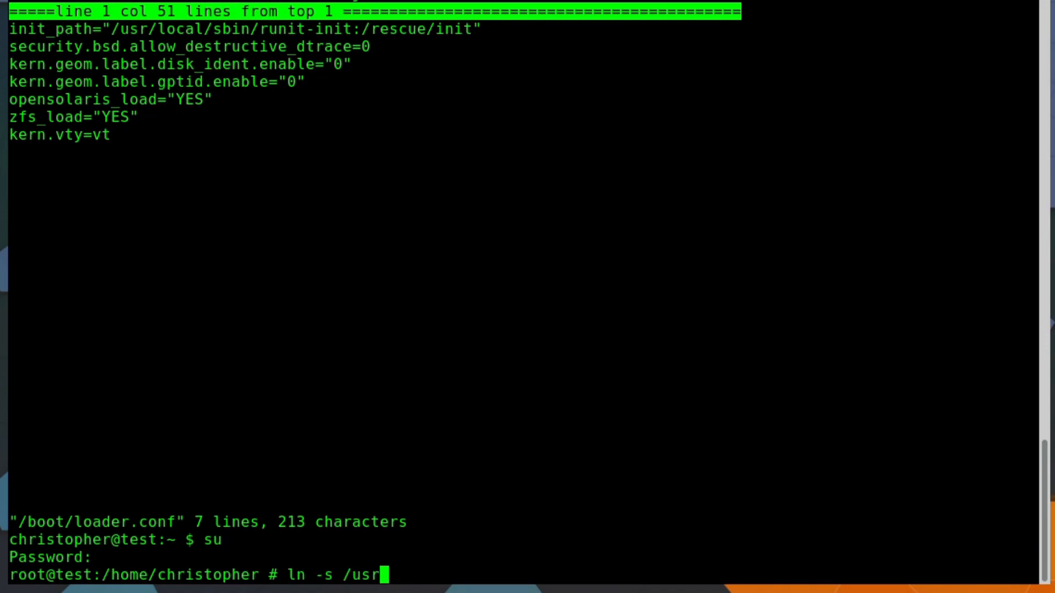
text(/)
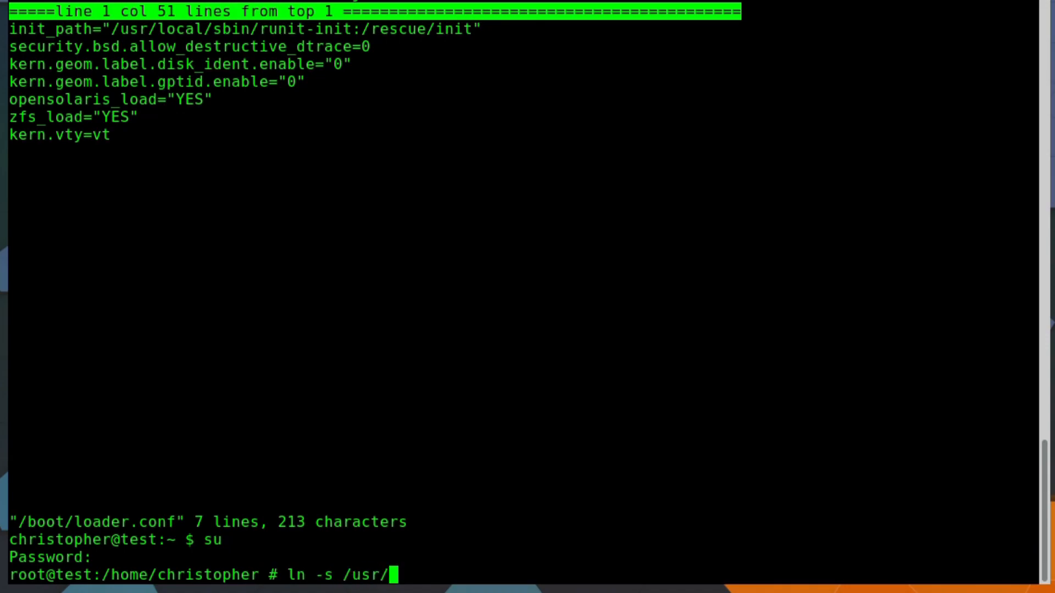
text(local/e)
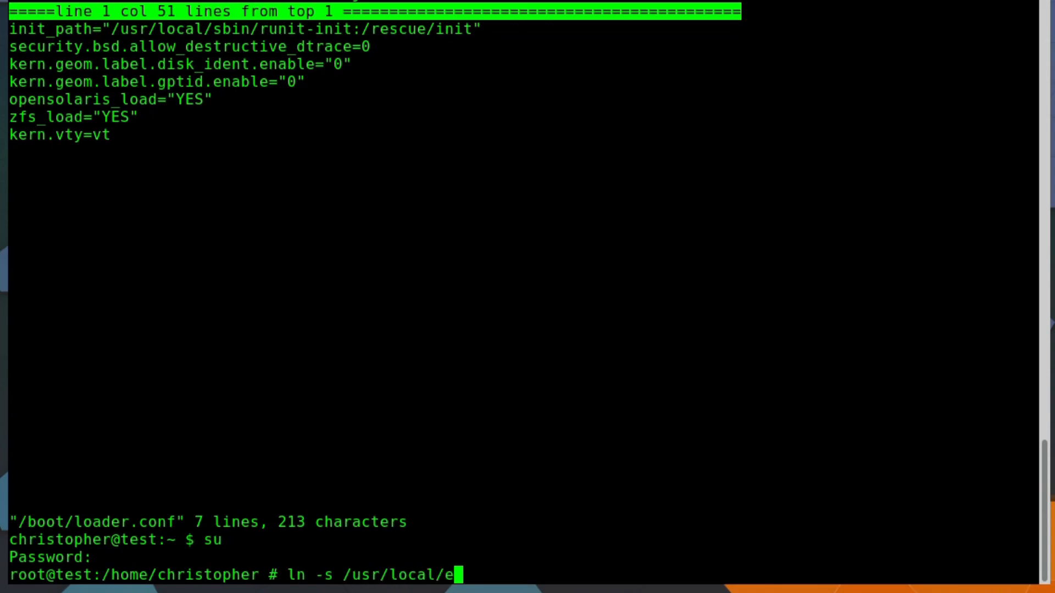
text(tc/)
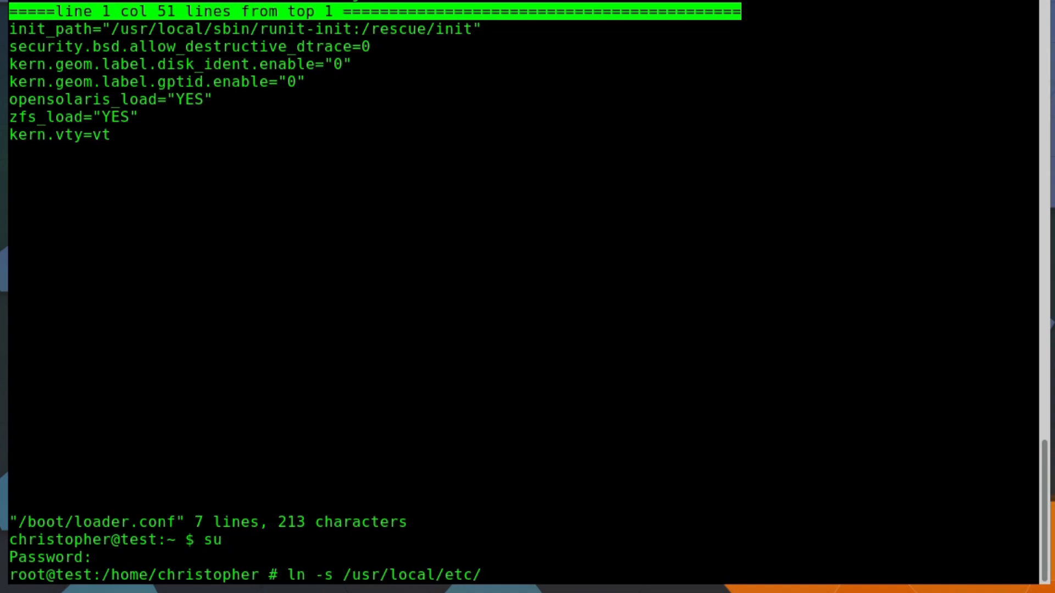
text(sv/)
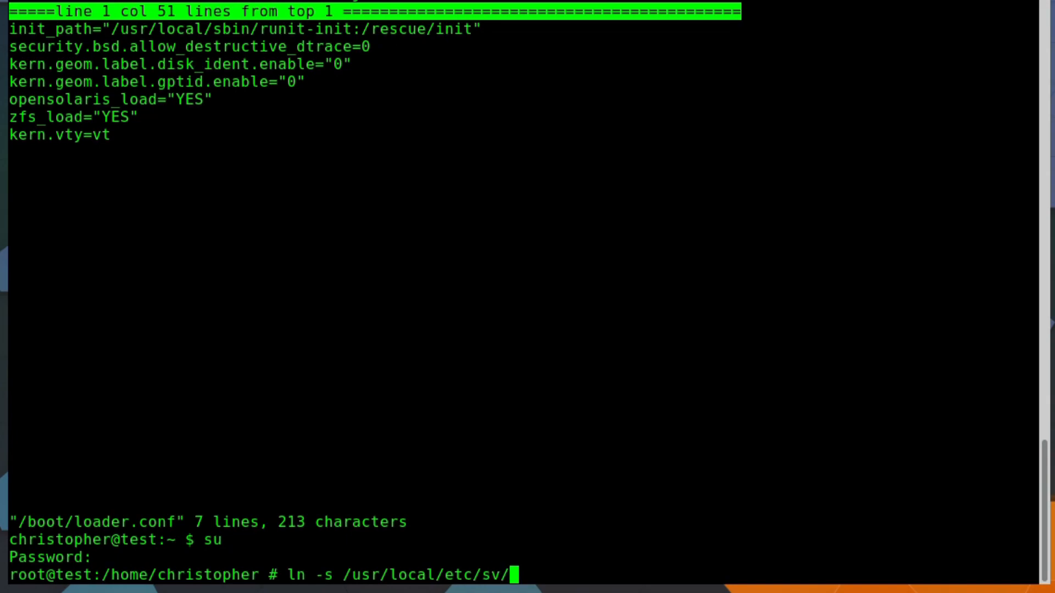
text(dev)
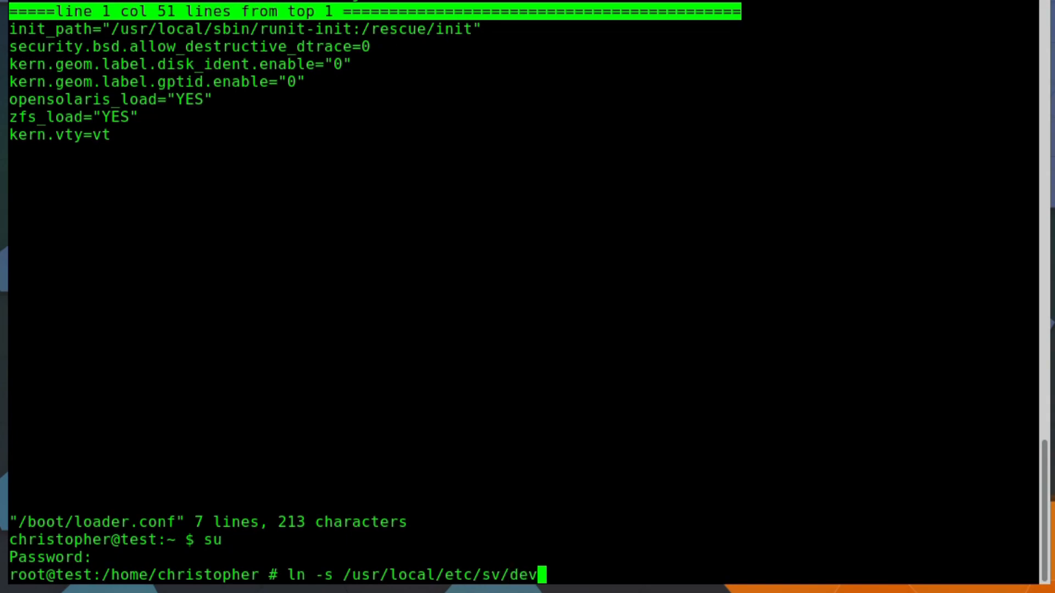
text(d)
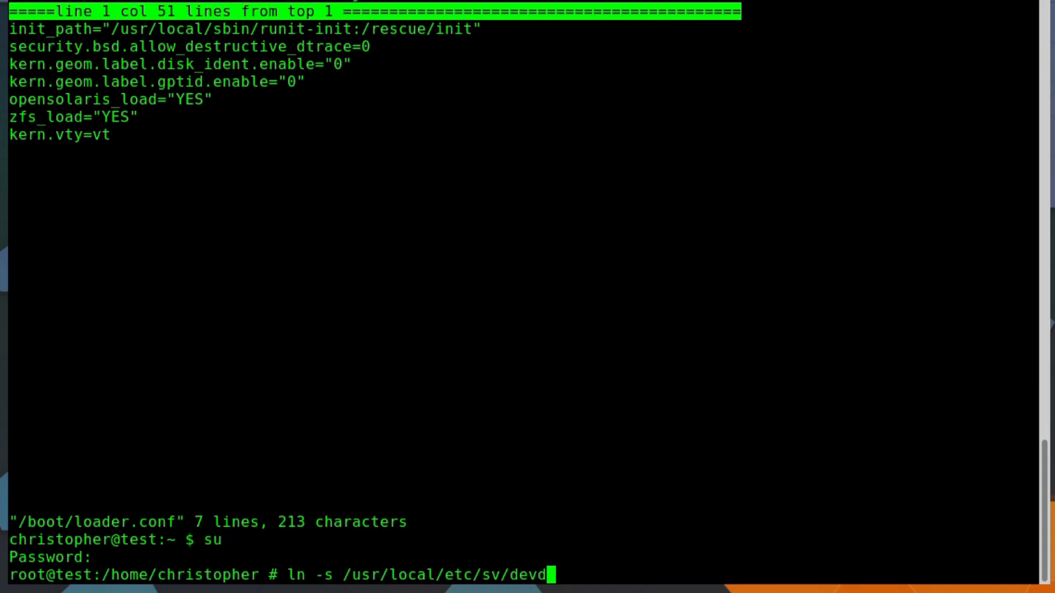
mouse_move(548, 575)
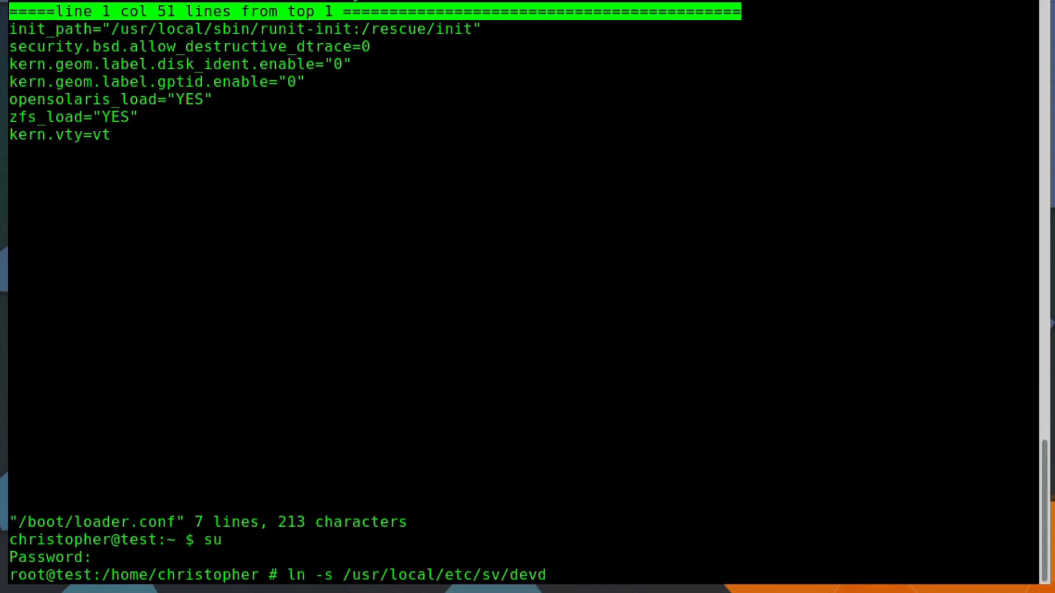
text(/u)
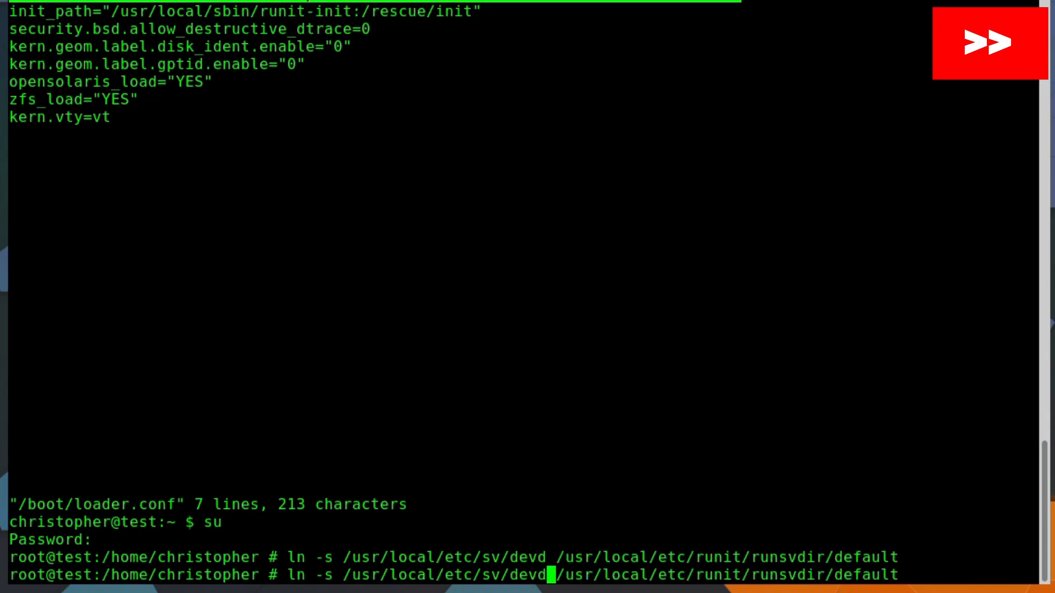
- Link getty-ttyv0 and syslogd into runit's default runsvdir, then start an echo command
text(getty-ttyv0)
key(Return)
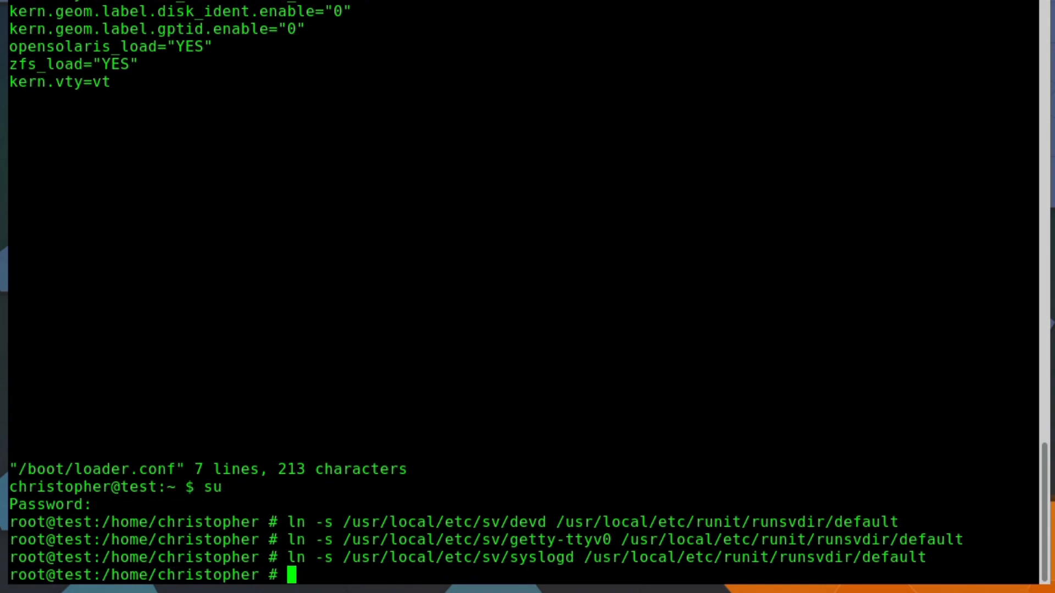
text(echo)
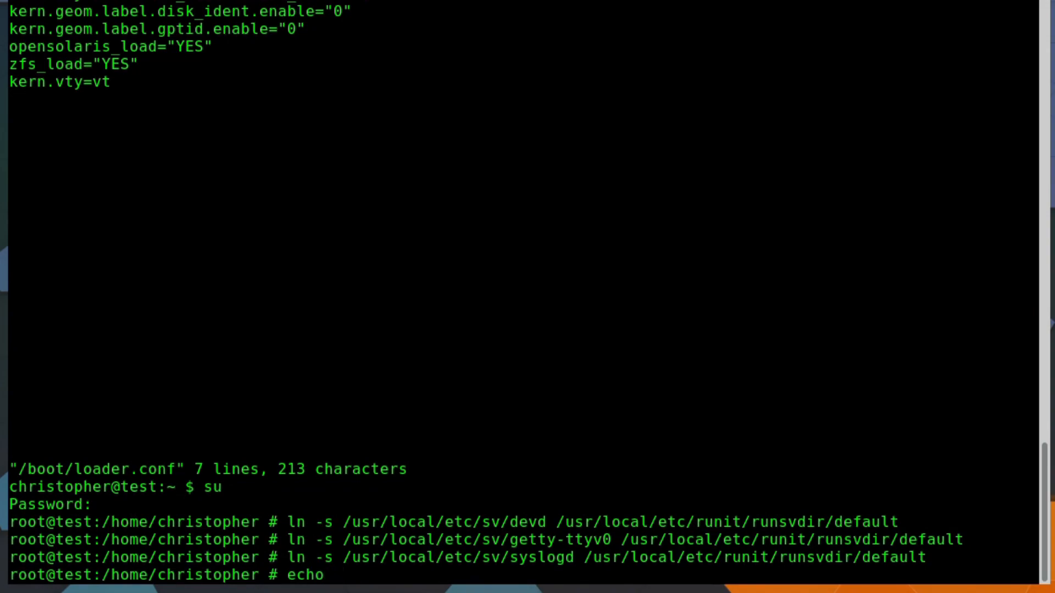
- Write 'test' into /usr/local/etc/runit/hostname and reboot the machine
text(test >)
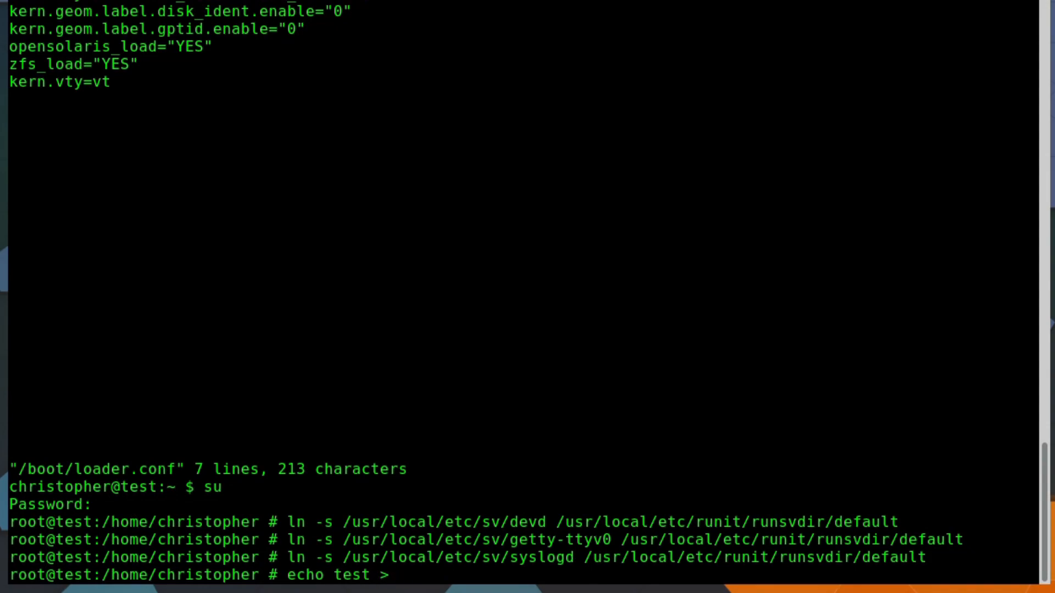
text(/usr/lo)
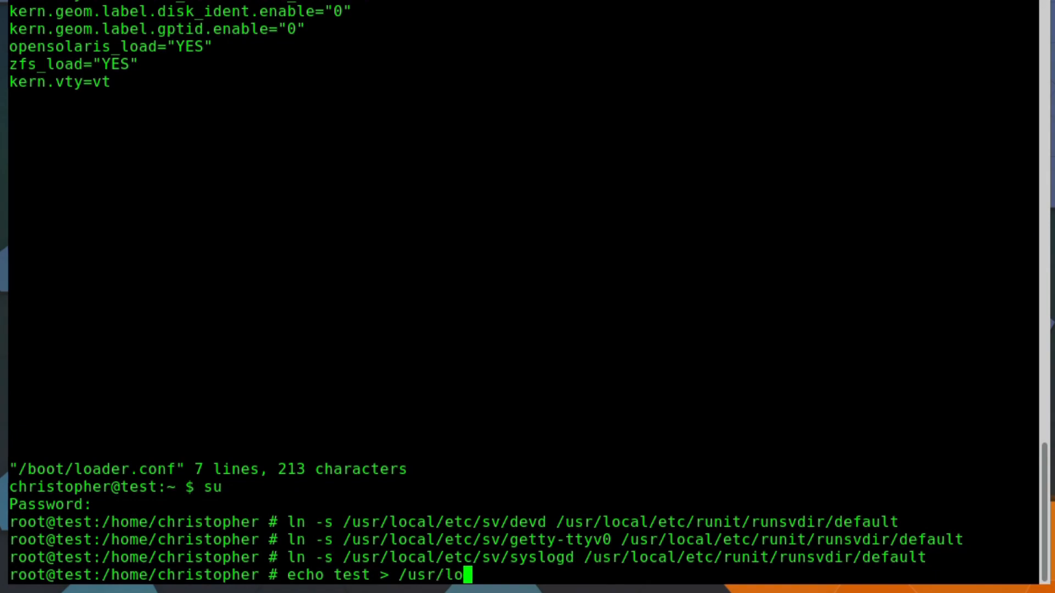
text(cal/)
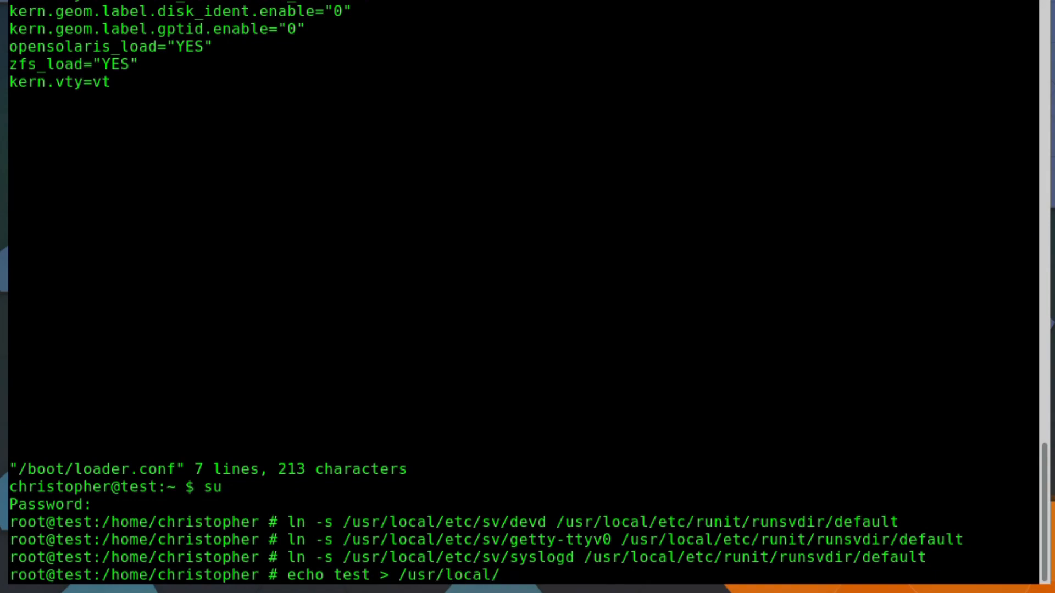
text(etc)
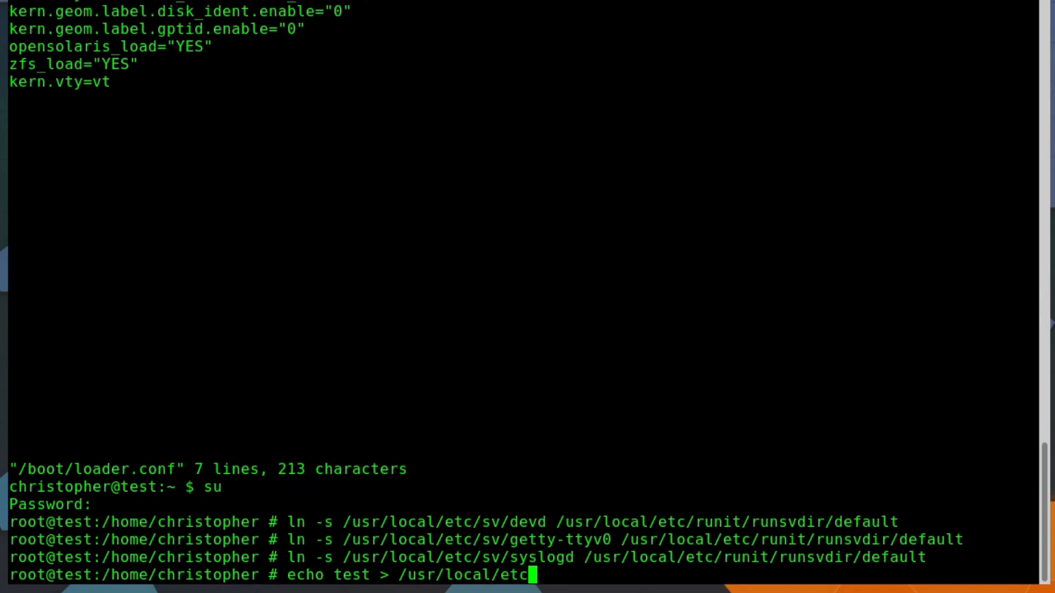
text(/runit/hostname)
text(reb)
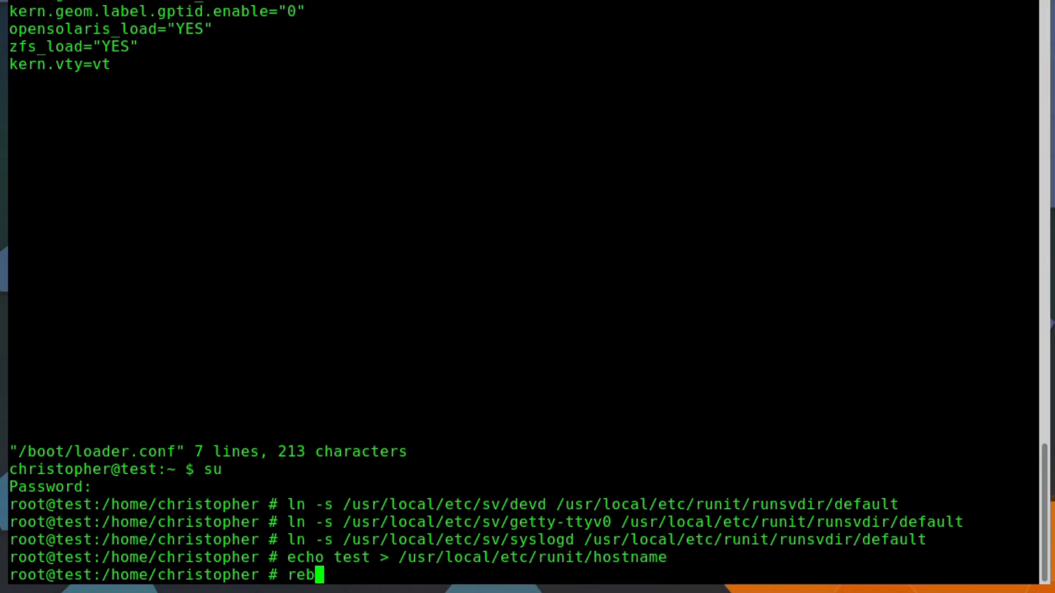
key(Return)
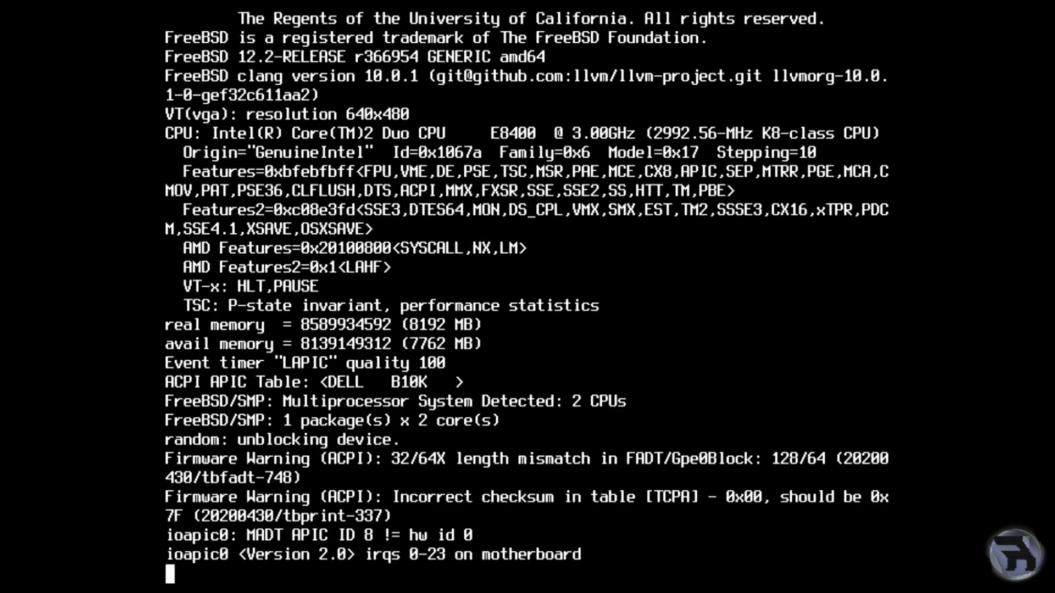
- Watch the boot messages until the login prompt on host test, then log in as christopher
scroll(down, 3)
text(su)
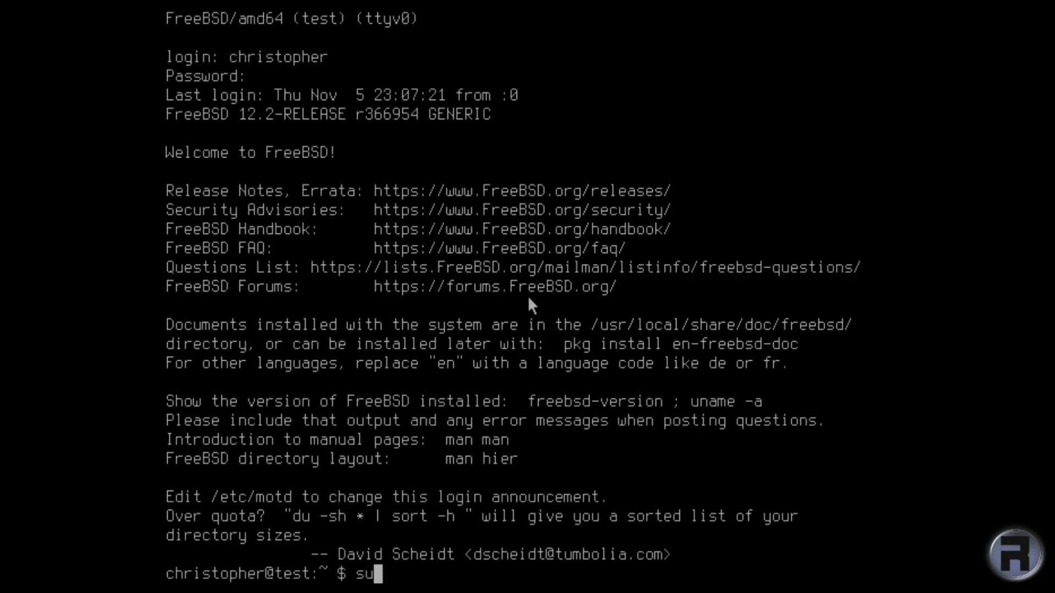
- Become root with su and the root password
key(Return)
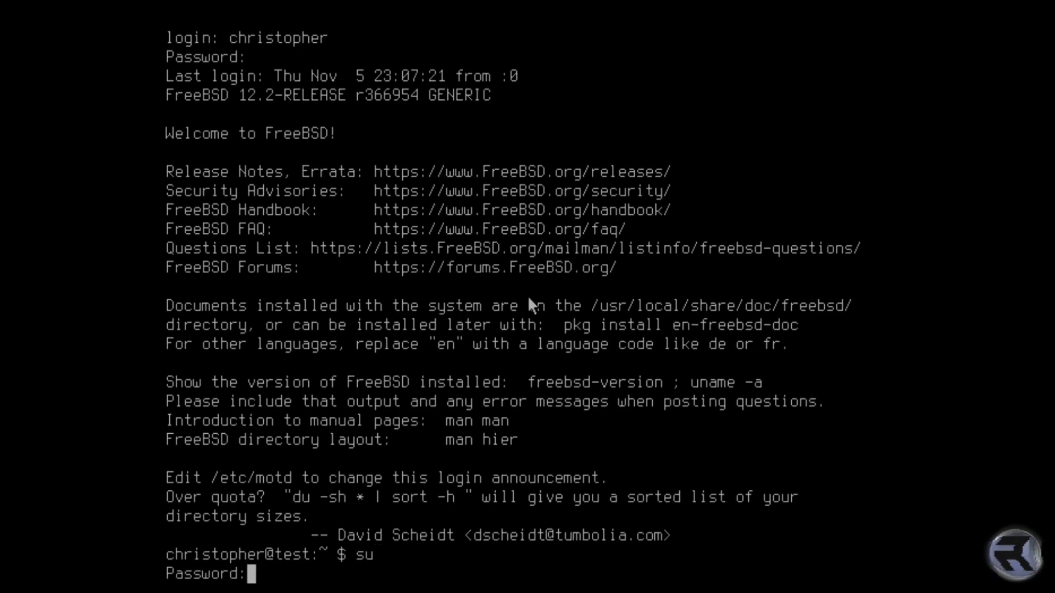
key(Return)
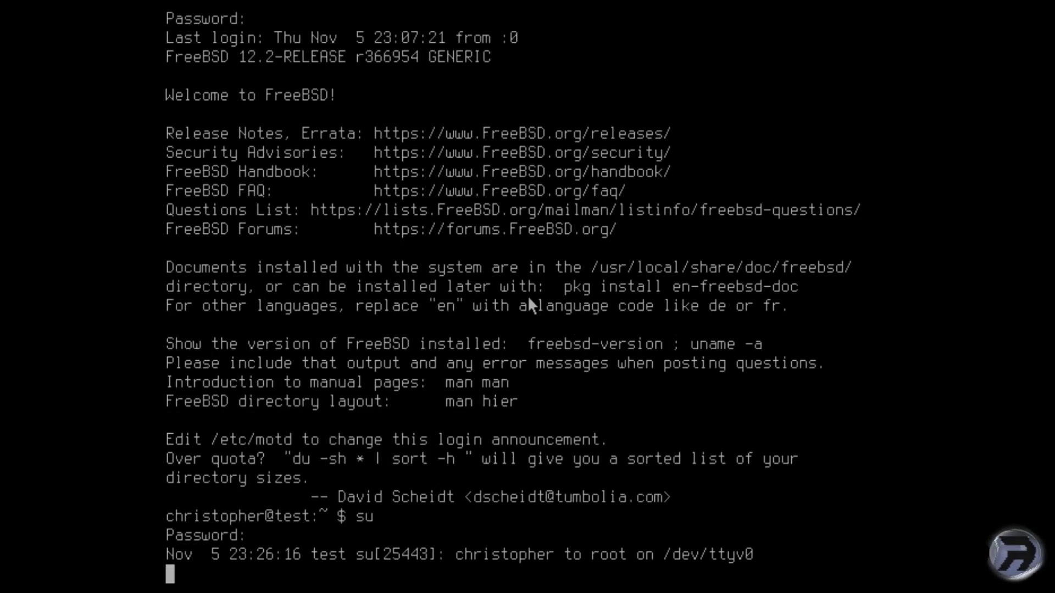
- Link /usr/local/etc/sv/cron into /var/service and reboot with runit-init 6
text(ln -s /usr/local/etc/sv/cron /var/service)
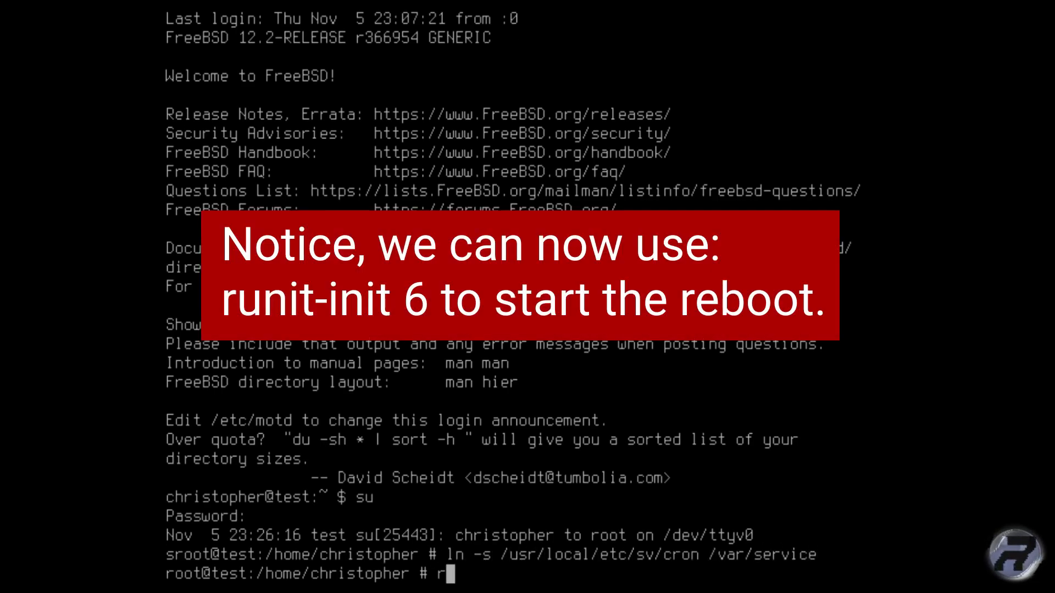
text(unit)
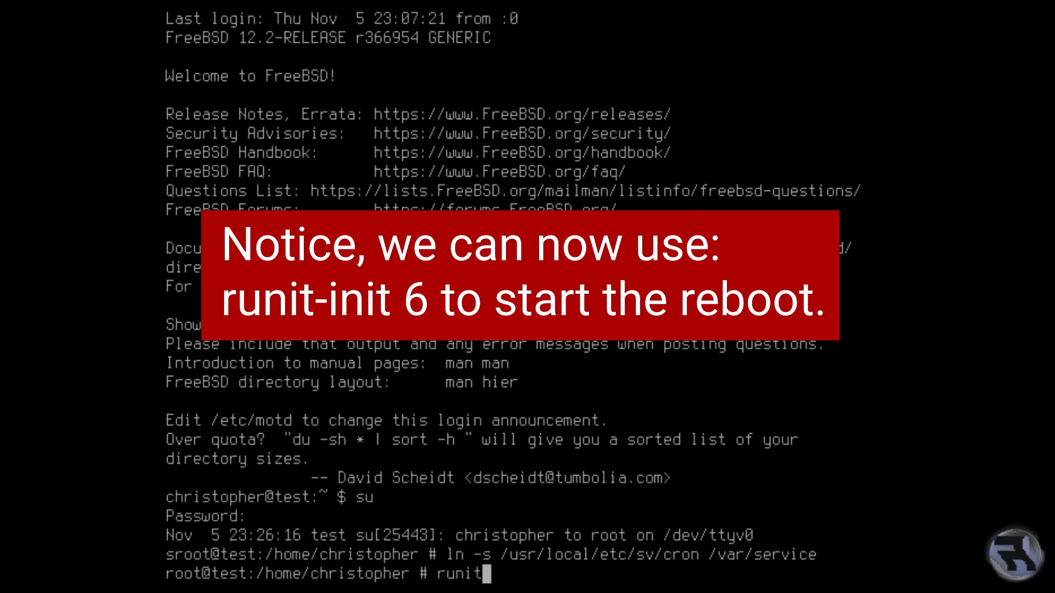
text(-init)
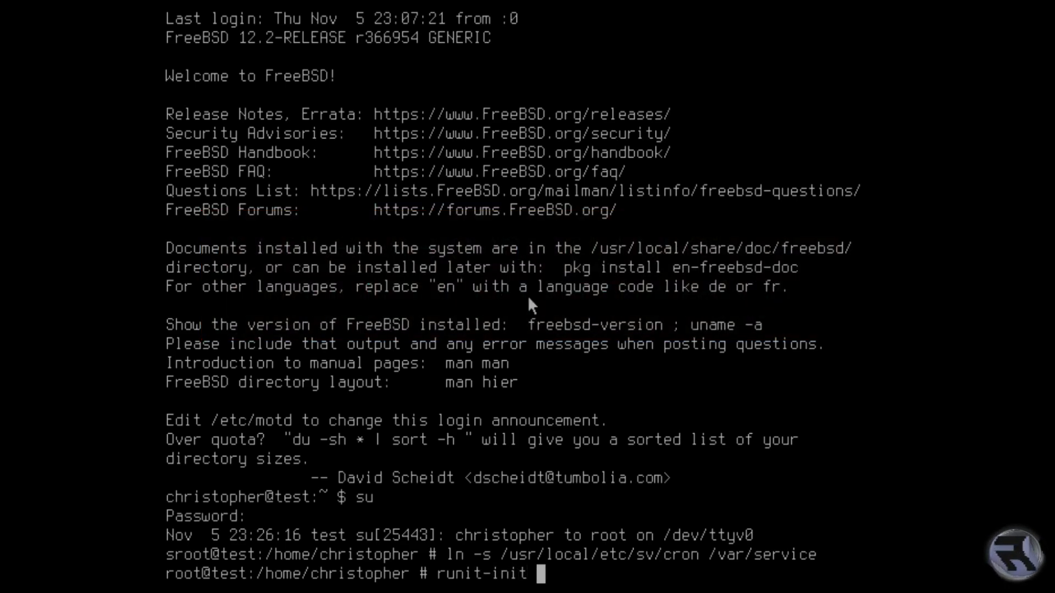
key(Return)
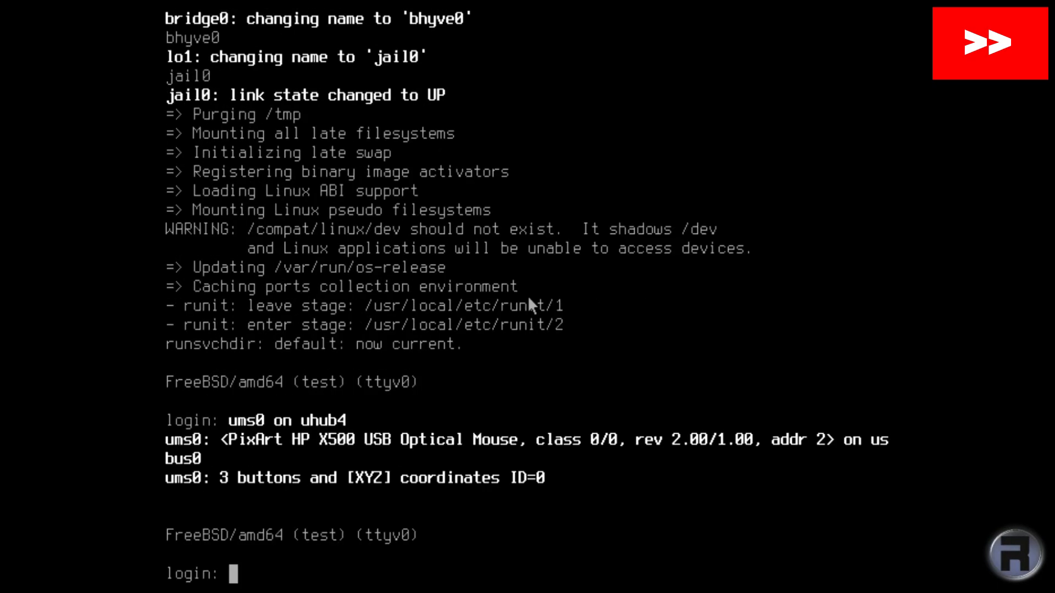
- Log in as christopher after a failed attempt with the misspelled name 'christoper'
text(christoper)
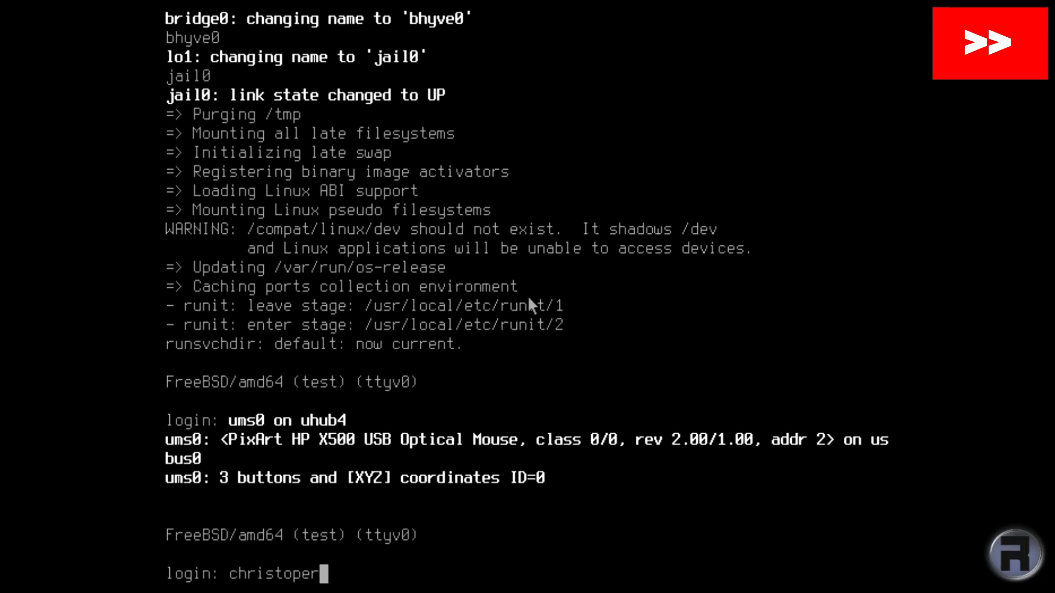
key(Return)
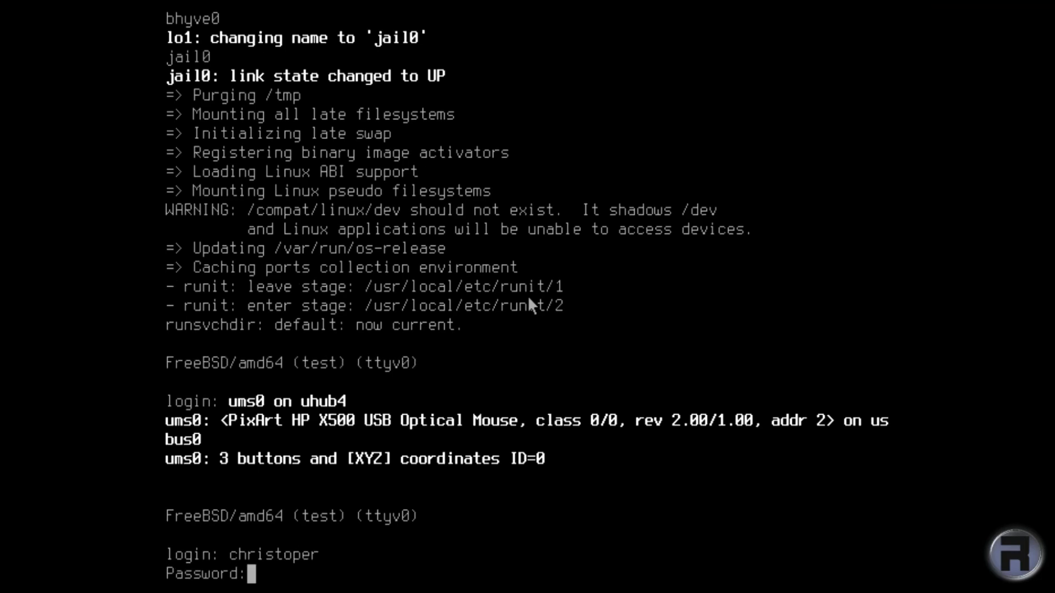
key(Return)
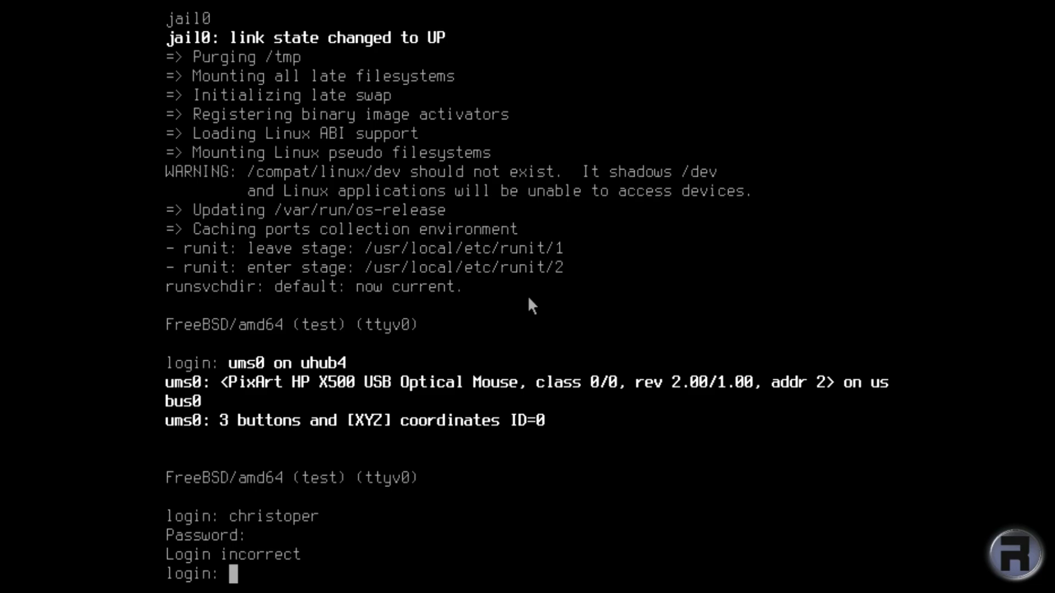
text(christopher)
text(start)
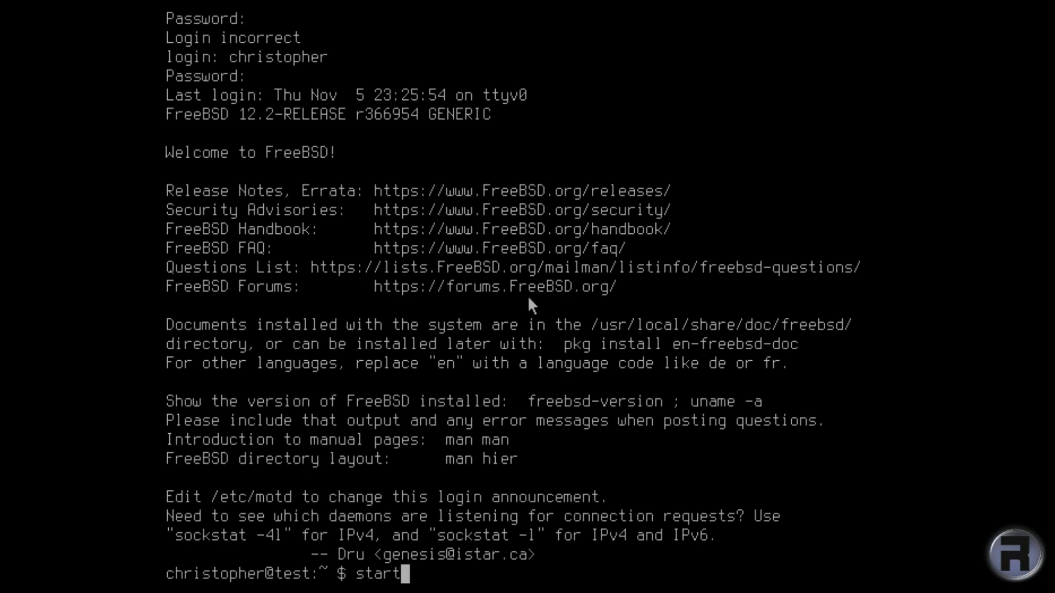
- Run startx and watch it fail with a 'no screens found' fatal server error
key(Return)
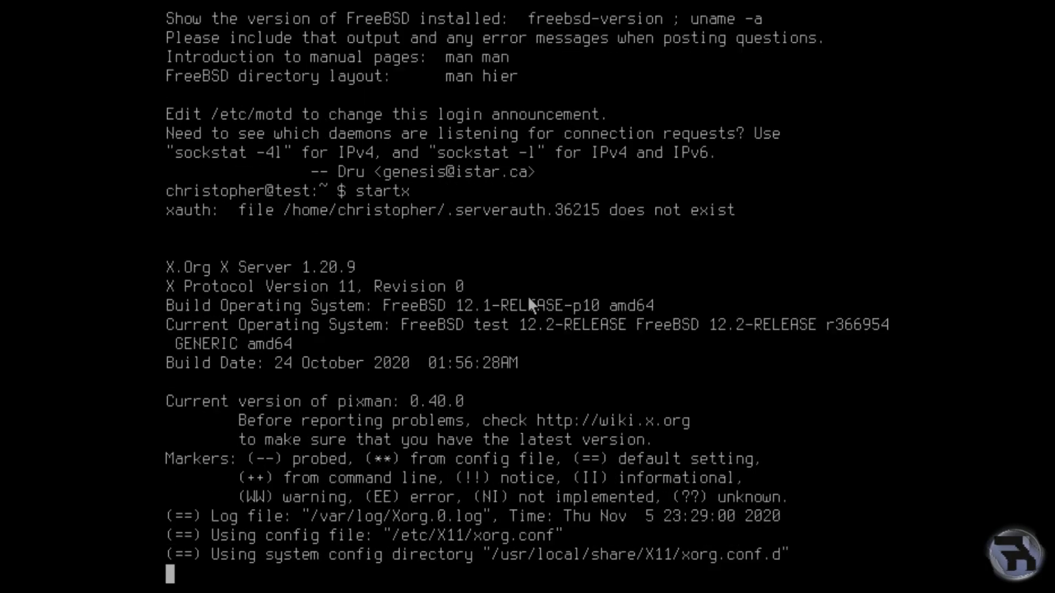
scroll(down, 3)
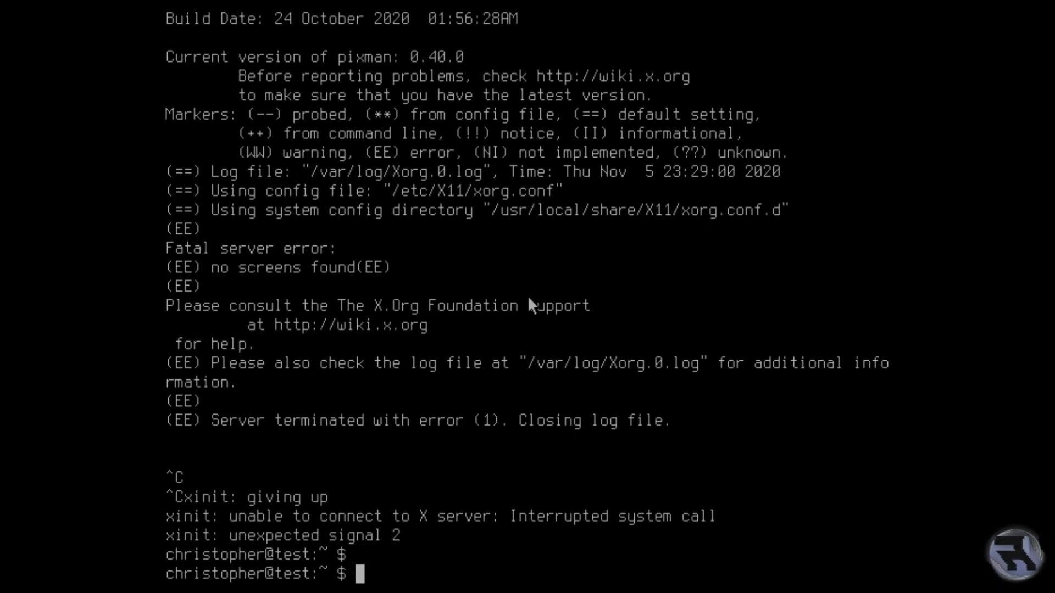
- Become root and run sysrc kld_list, showing linux nvidia nvidia-modeset fuse
text(su)
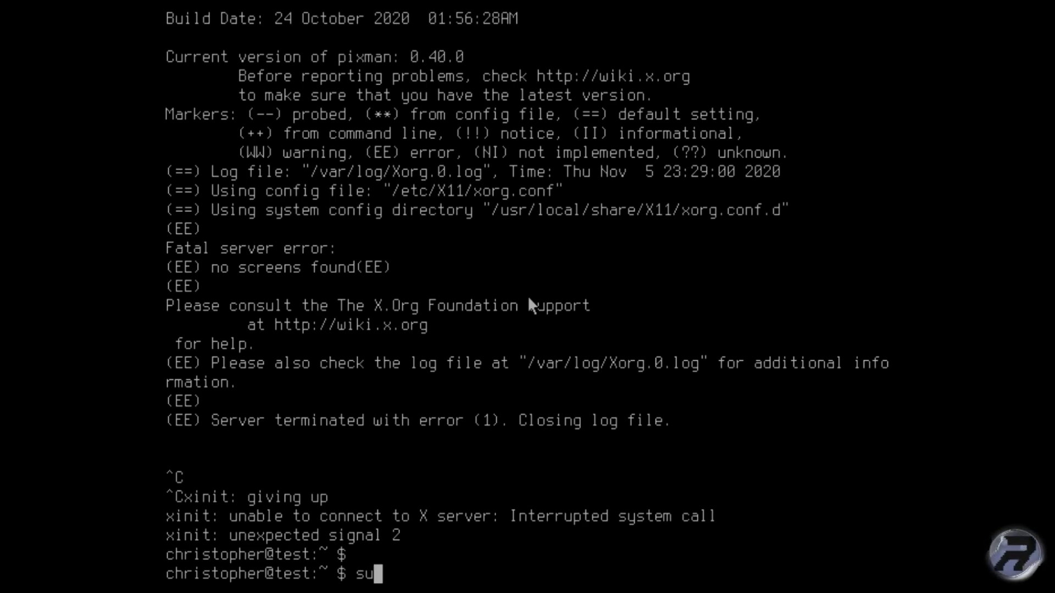
key(Return)
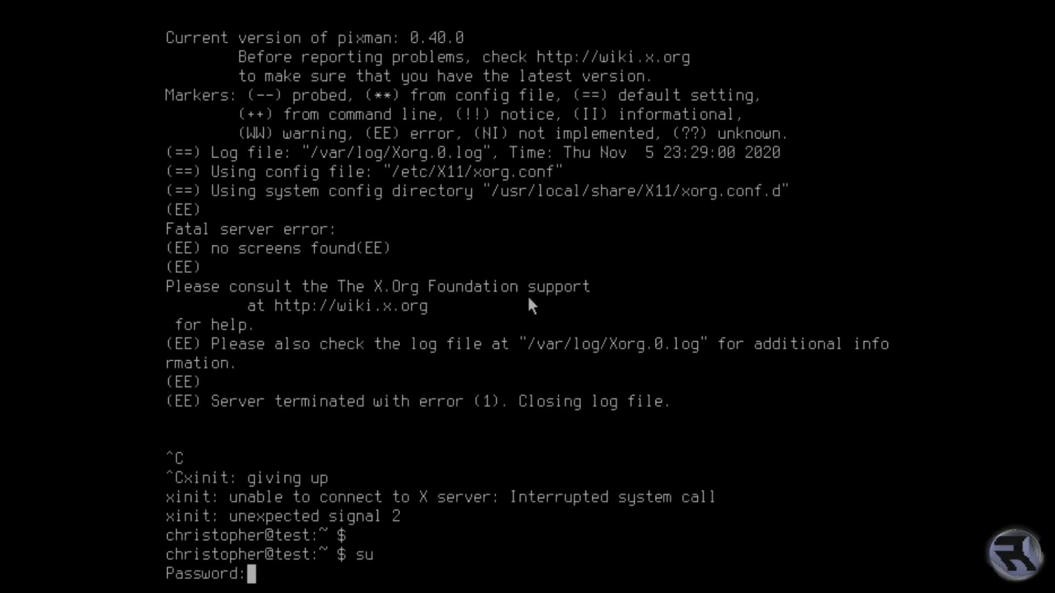
key(Return)
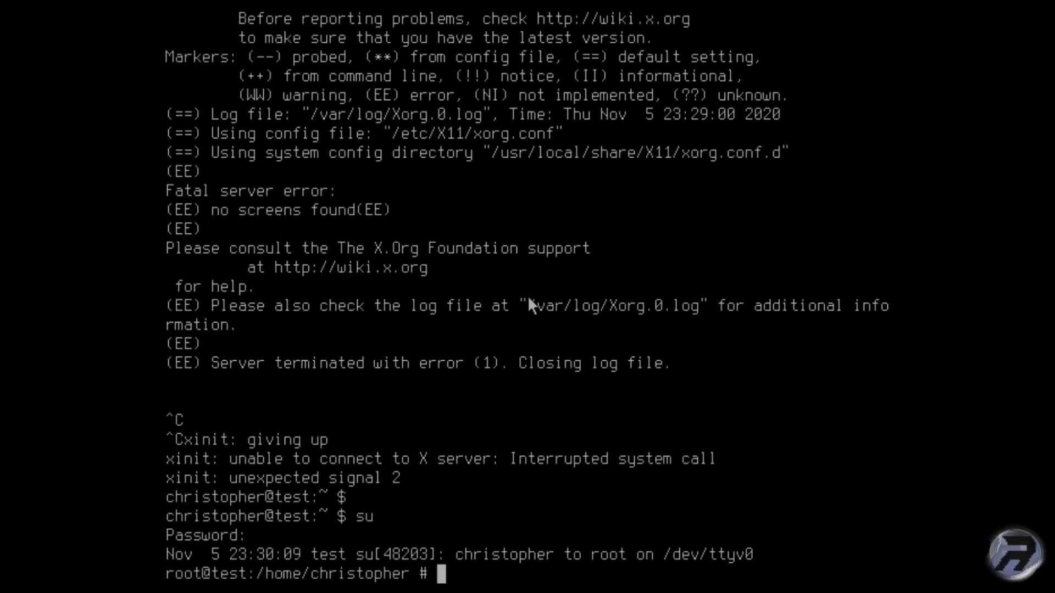
text(sysr)
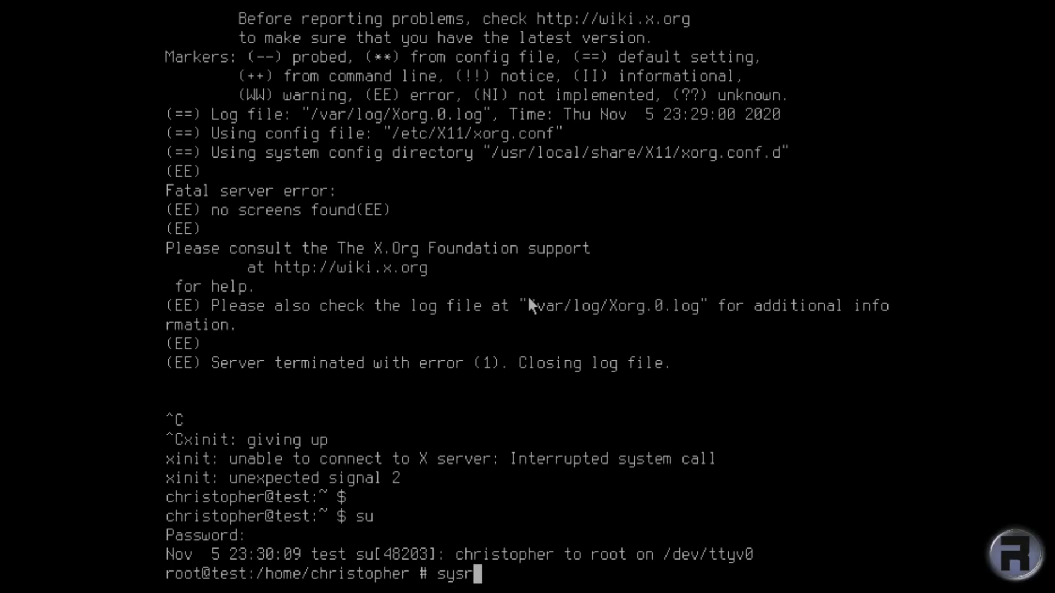
text(c kl)
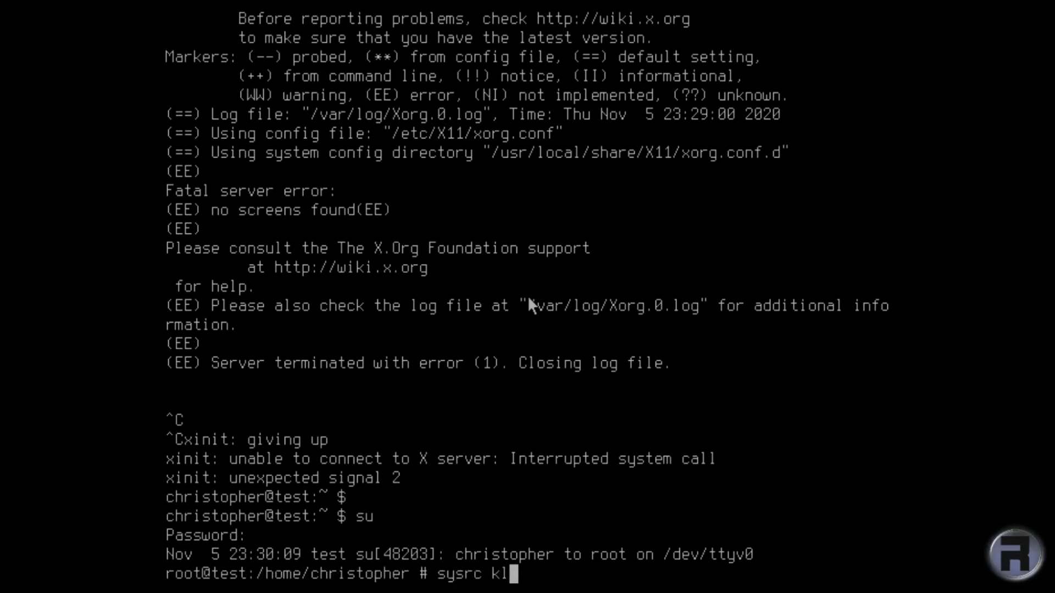
text(d_list)
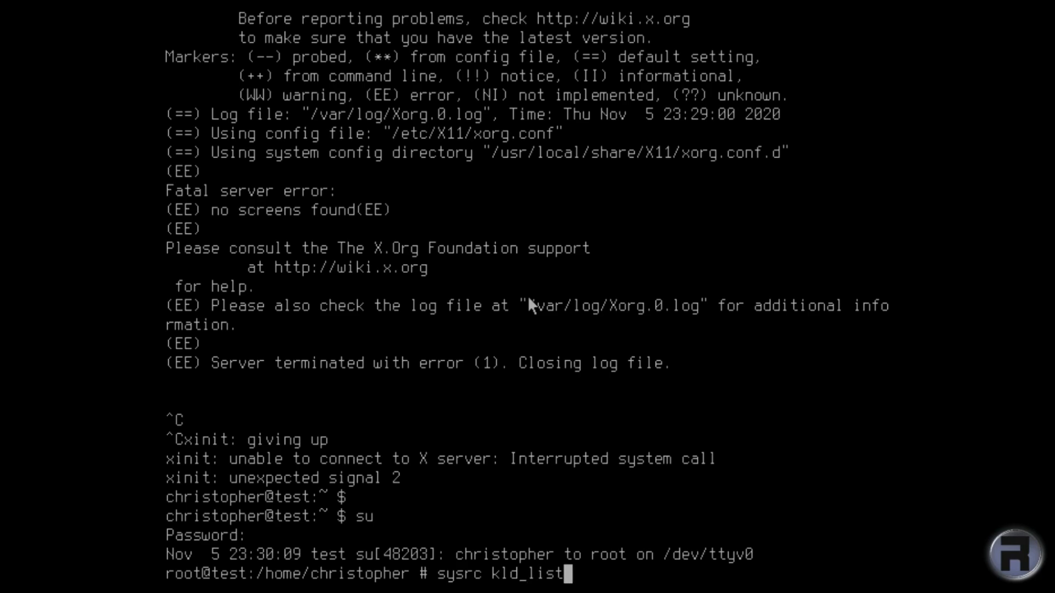
key(Return)
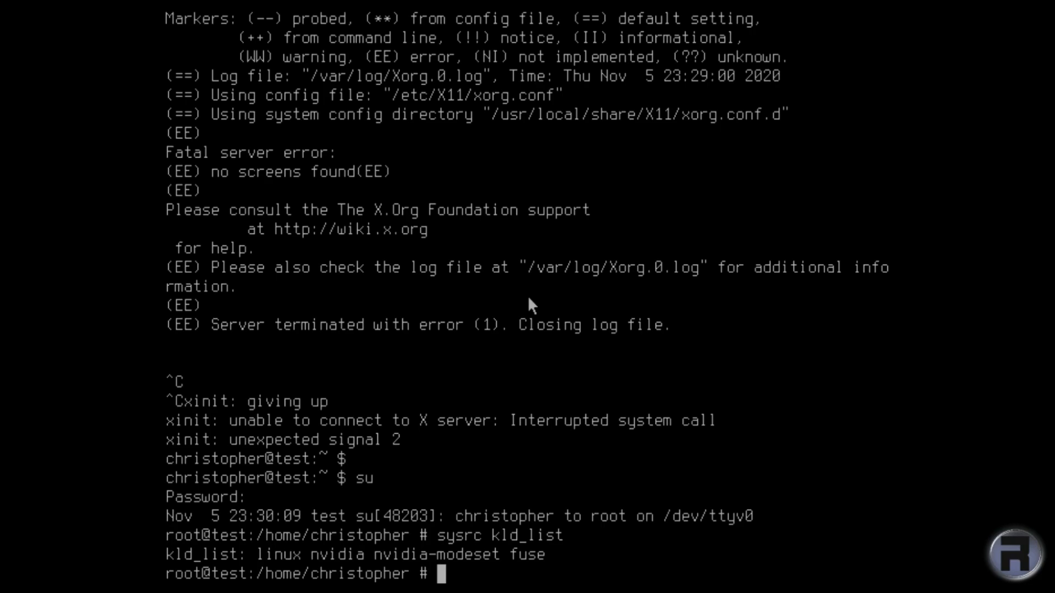
mouse_move(613, 308)
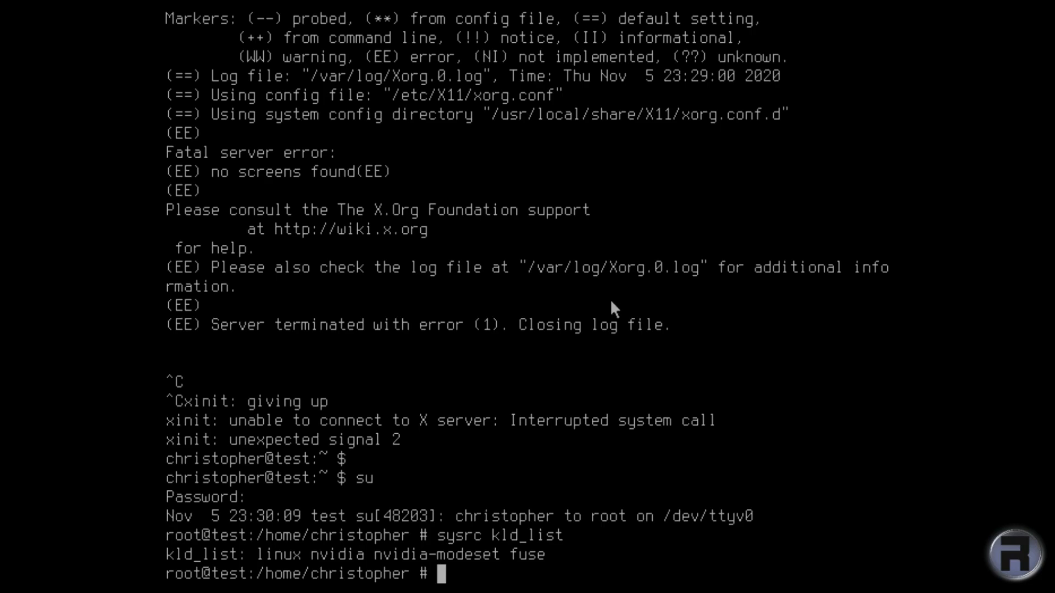
- Open a new /usr/local/etc/runit/modules file in the ee editor
text(edit)
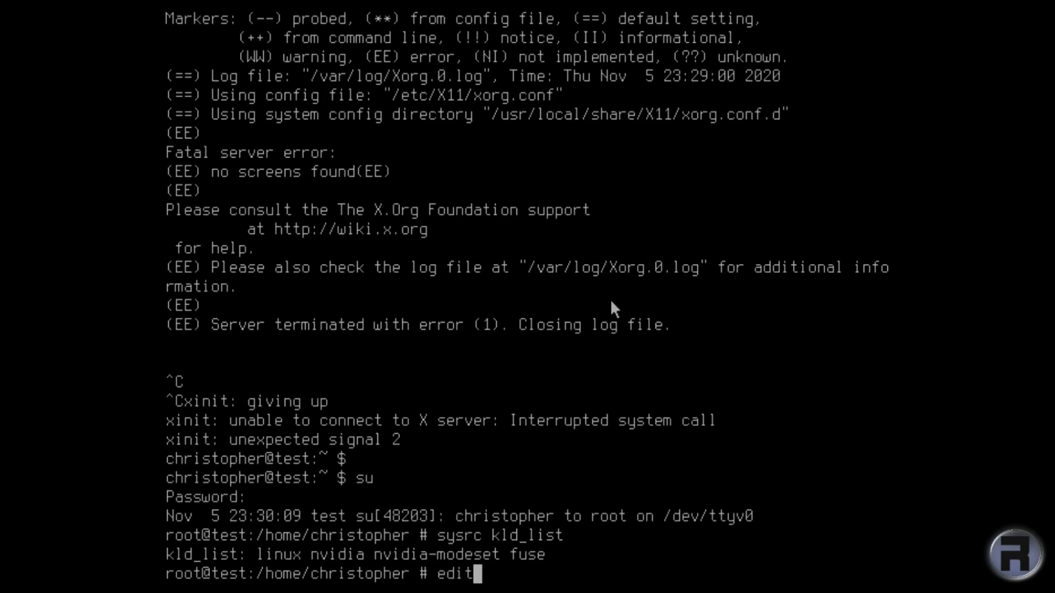
text(/usr/local/)
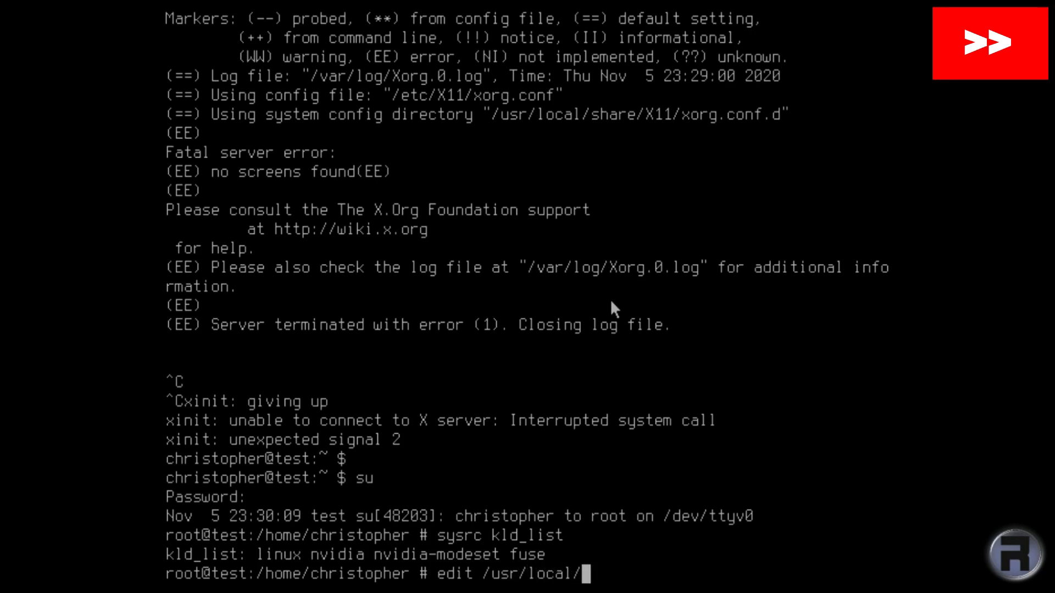
text(etc/runit)
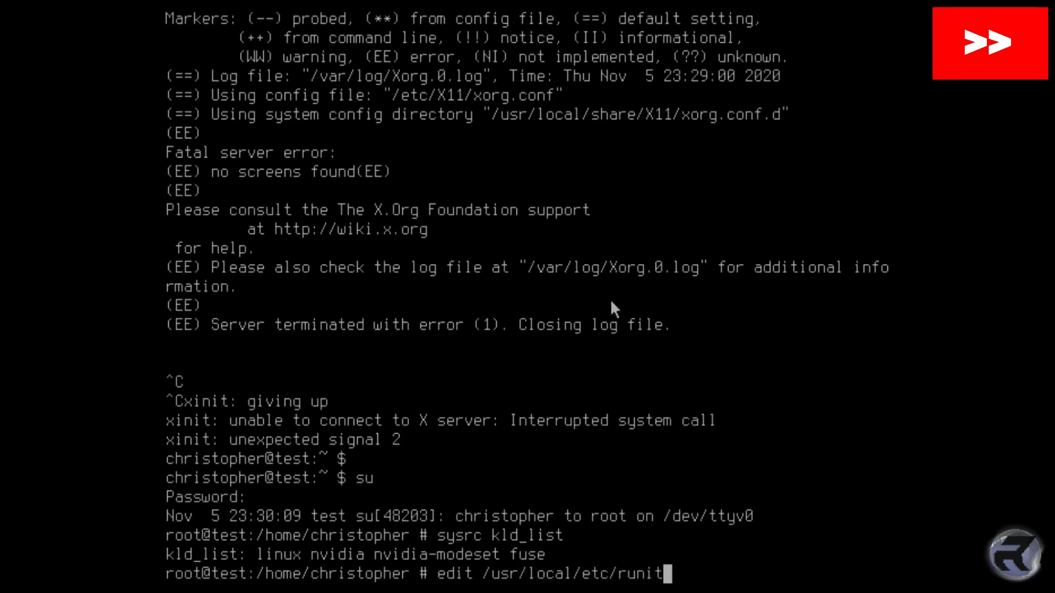
key(Return)
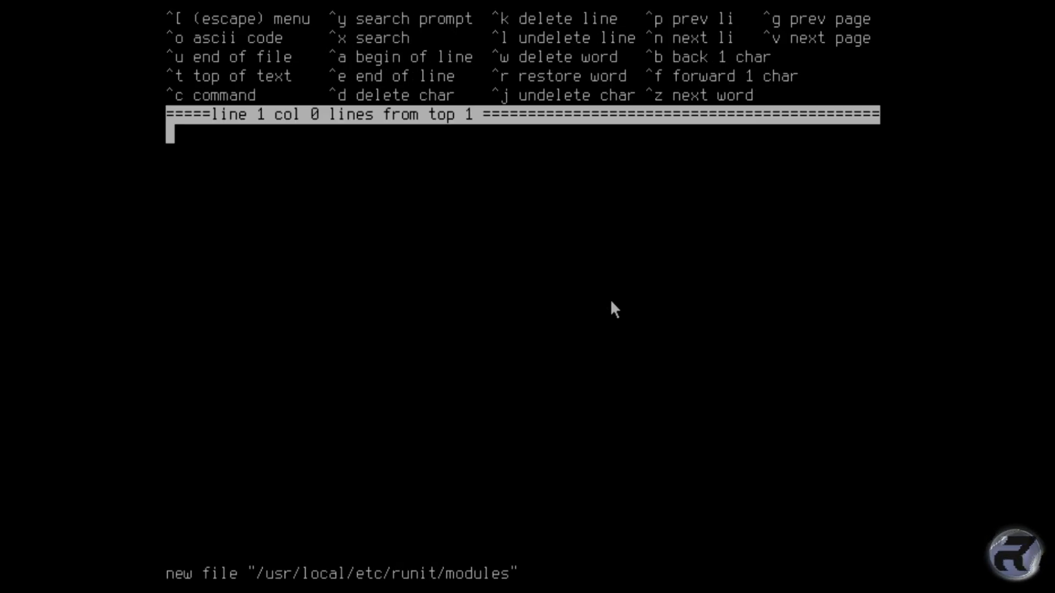
- List linux, nvidia, nvidia-modeset and fuse one per line in the modules file and save it
text(linux)
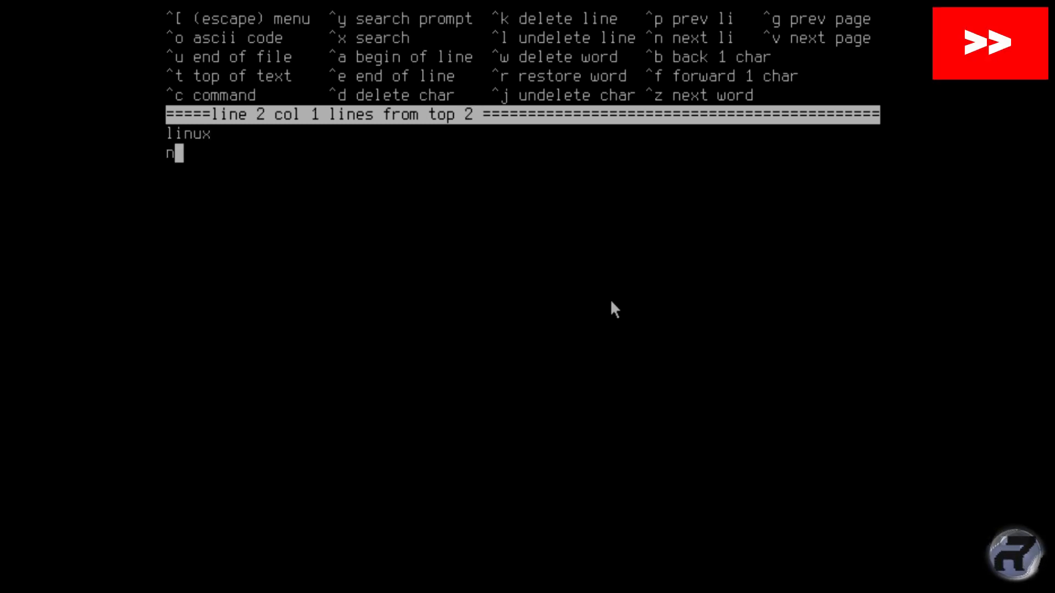
text(vidia)
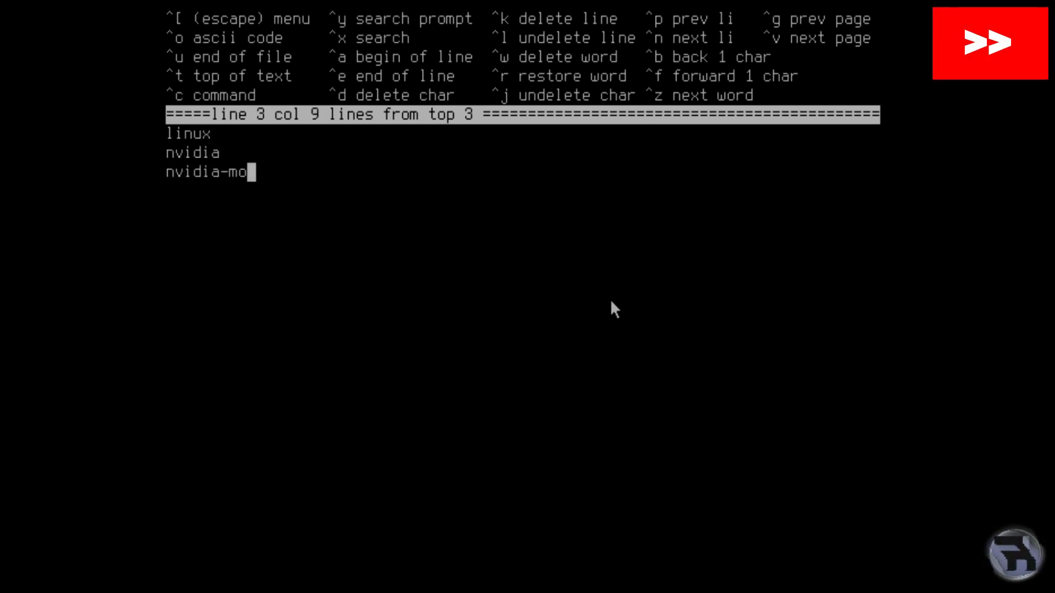
text(deset)
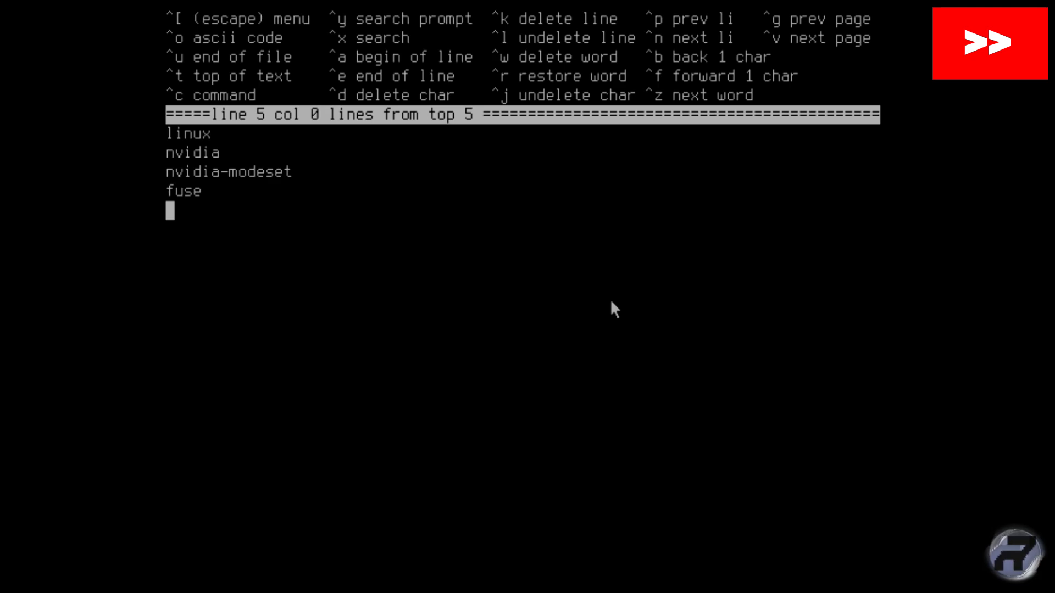
key(ctrl+x)
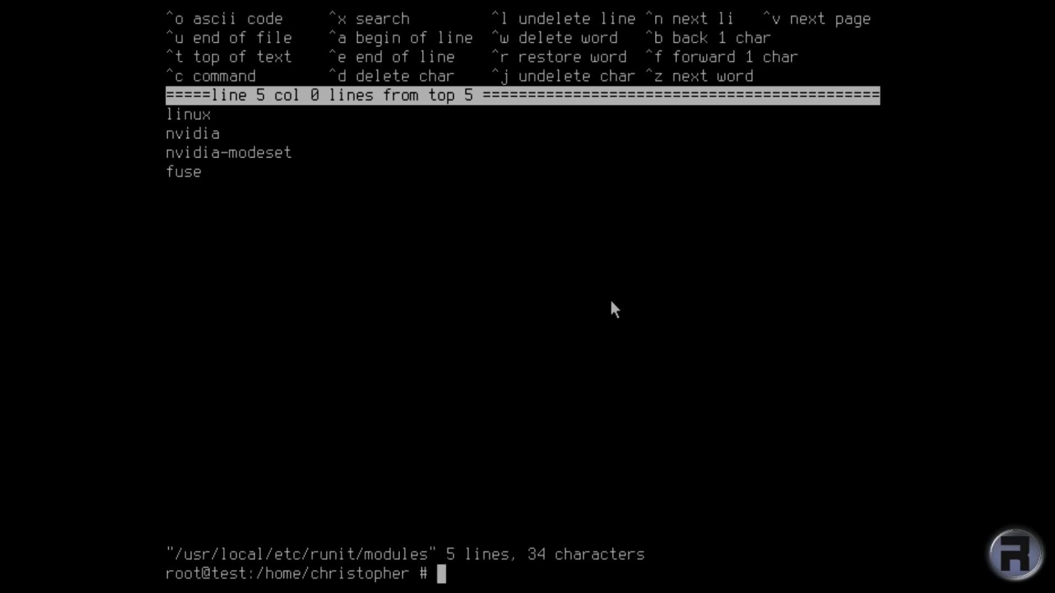
- Reboot the machine with runit-init 6
text(runit-init 6)
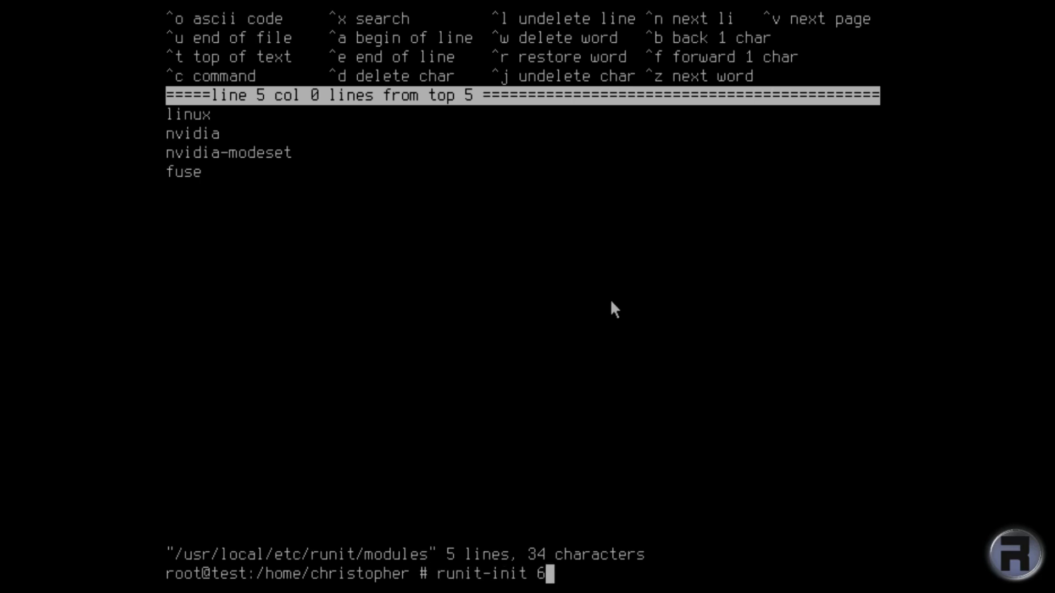
key(Return)
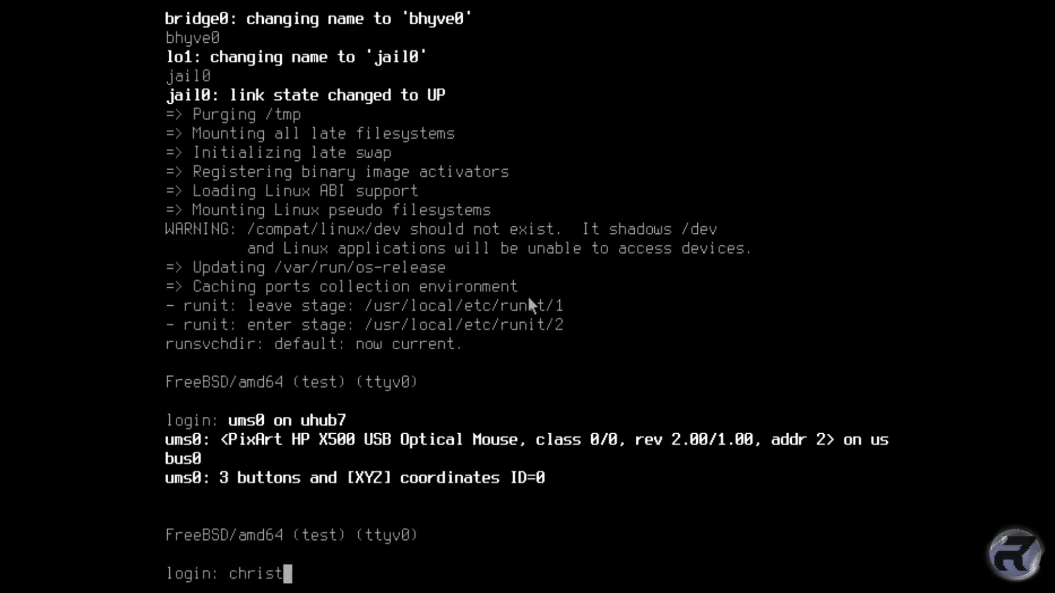
- Log in as christopher after the reboot and run startx
key(Return)
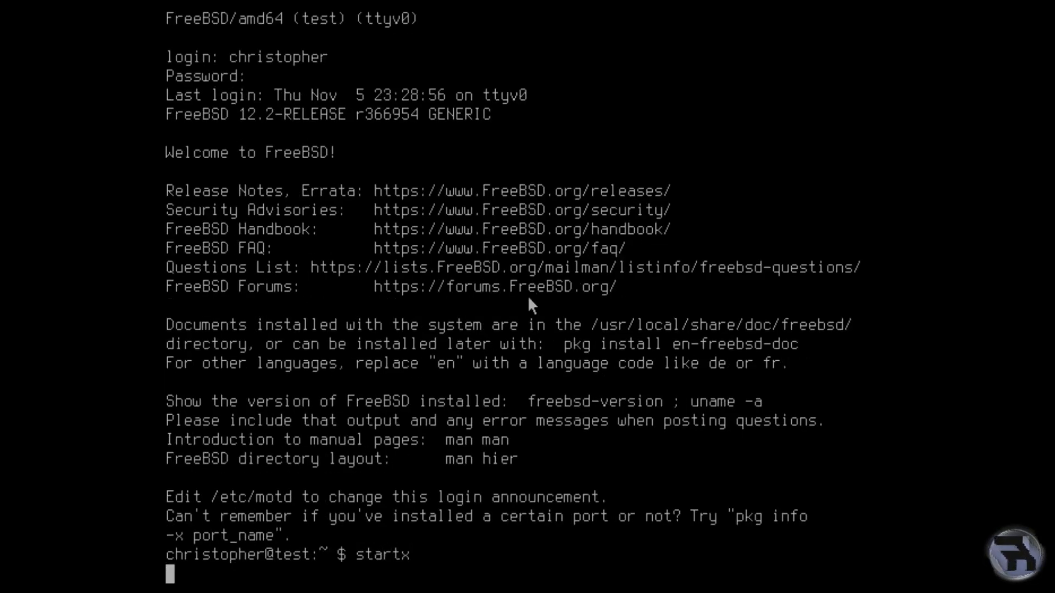
key(Return)
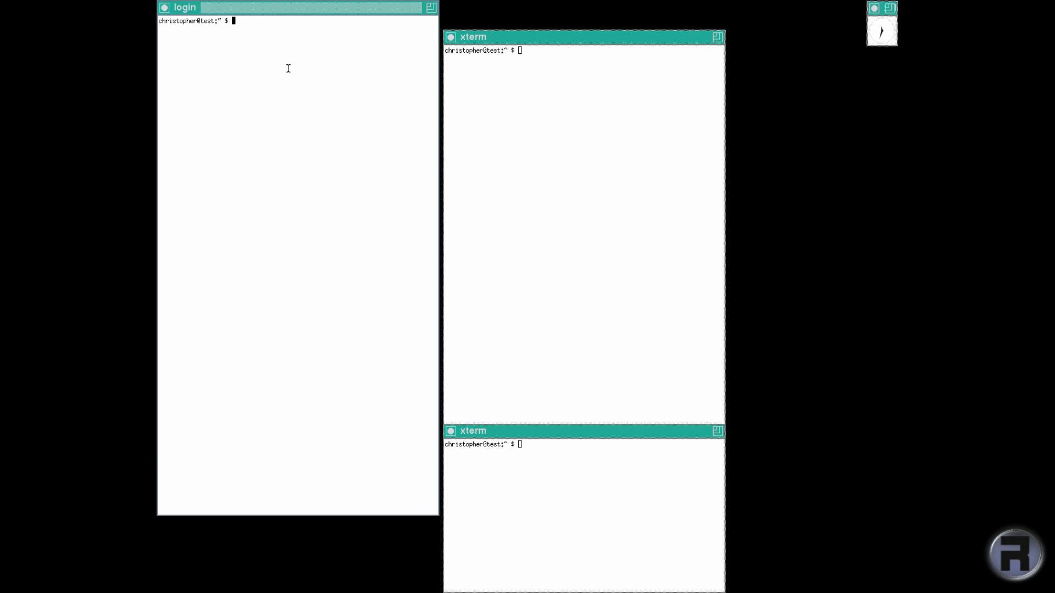
mouse_move(351, 44)
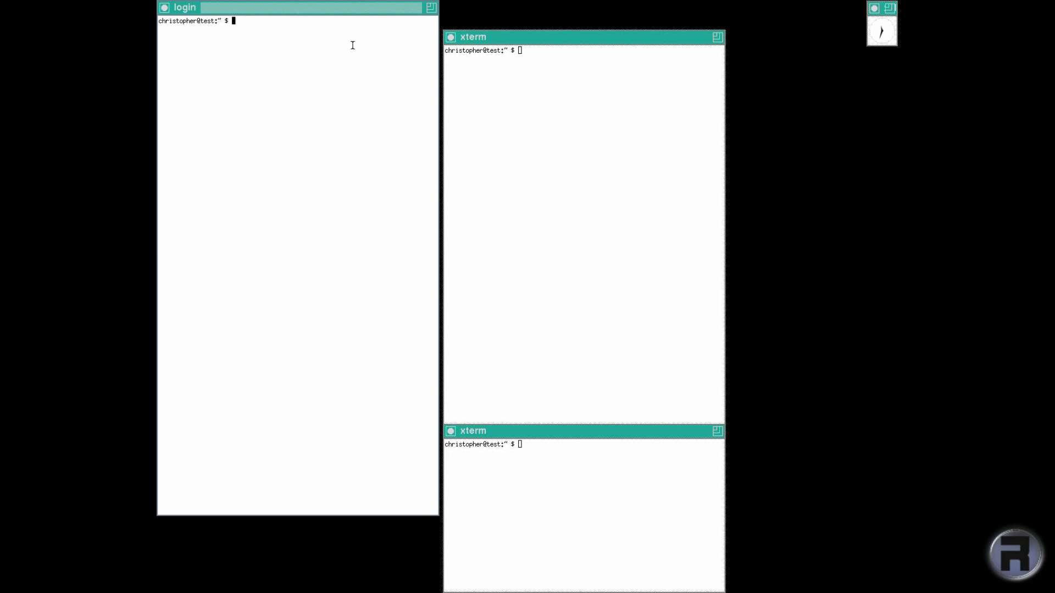
mouse_move(358, 42)
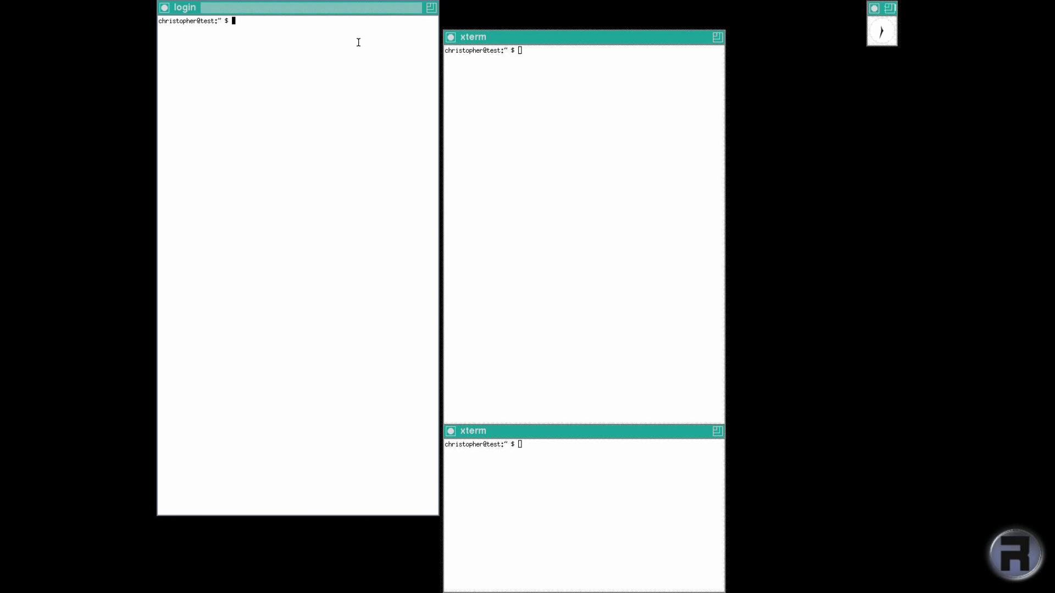
- Enter exit in the login terminal of the twm session
text(exit)
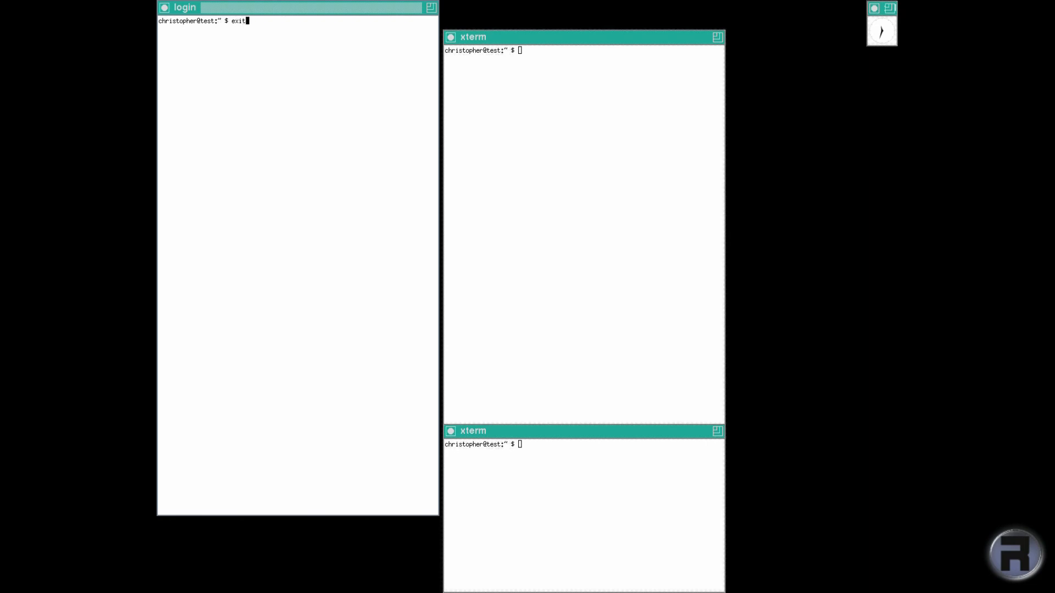
key(Return)
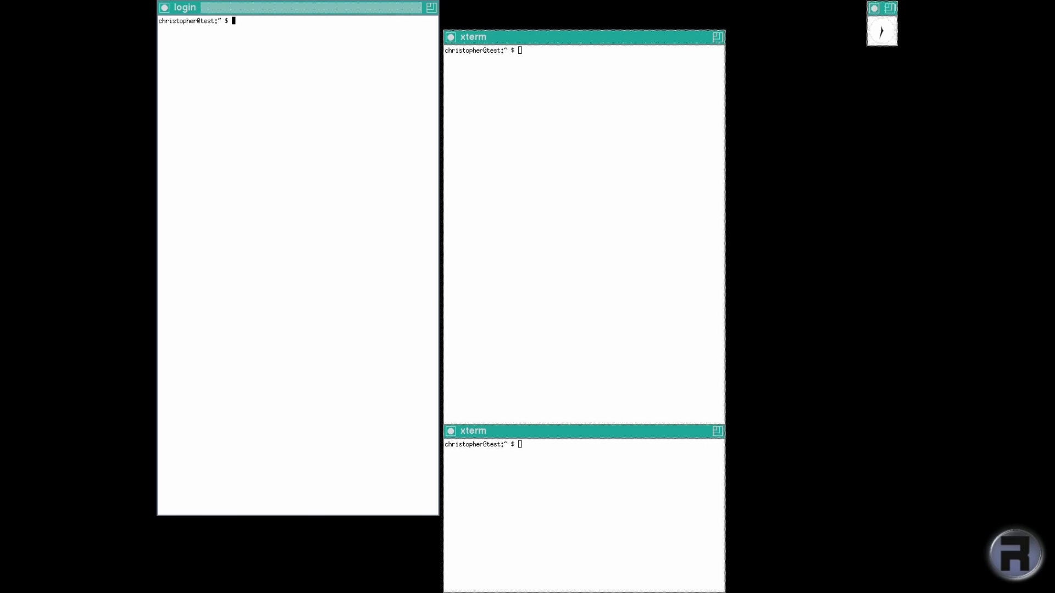